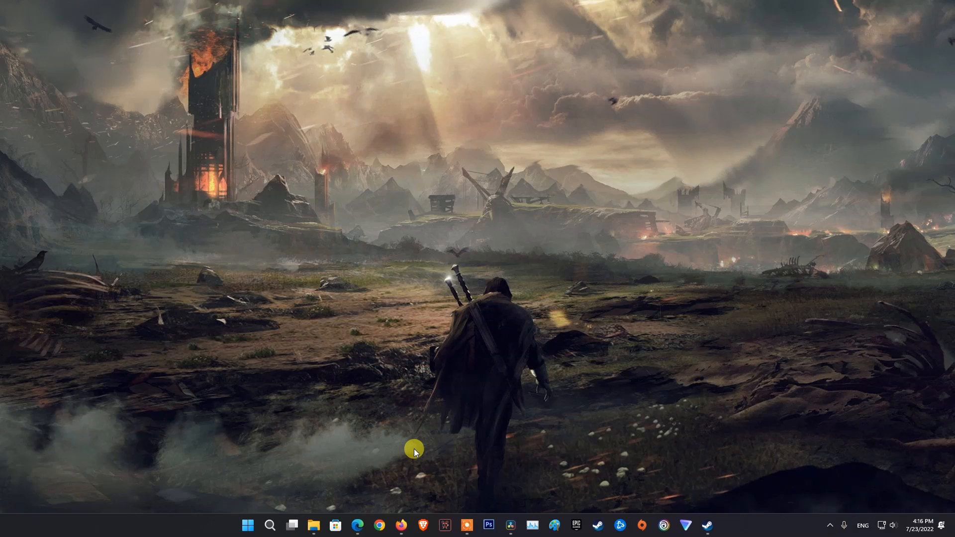
- Bring up the MultiVersus tweet about investigating the current log-in issue in the browser
{"action": "left_click", "coordinate": [357, 525]}
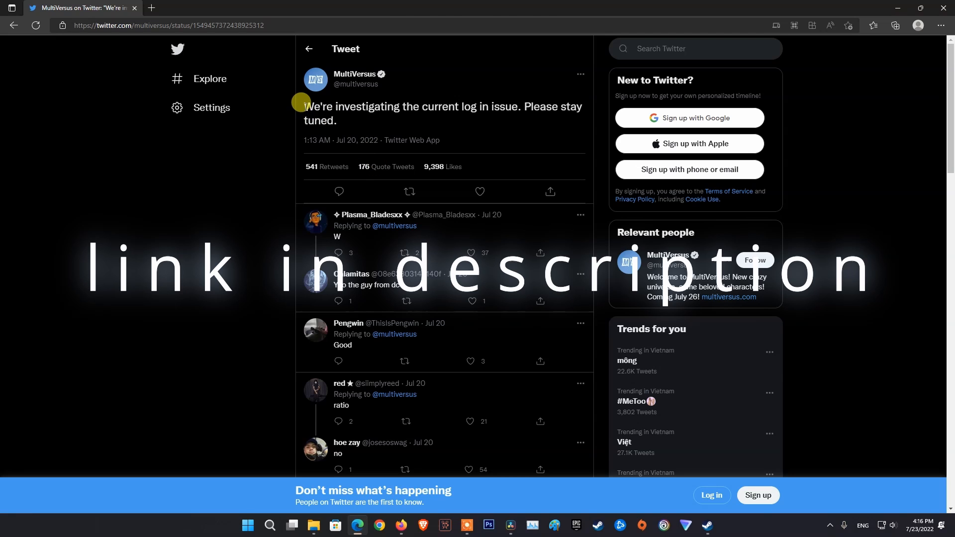
- Highlight the log-in issue tweet text and scroll through its replies
{"action": "left_click_drag", "start_coordinate": [305, 107], "coordinate": [336, 120]}
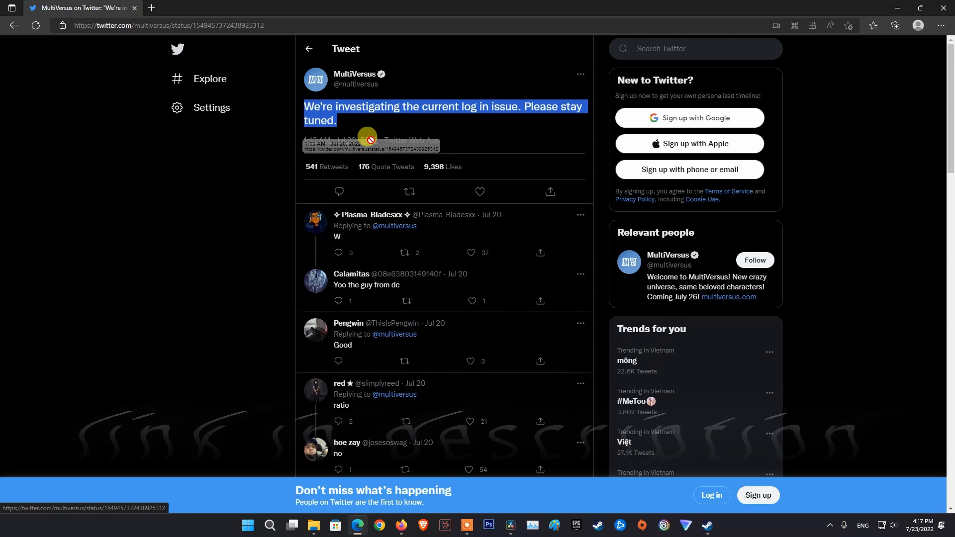
{"action": "scroll", "scroll_direction": "down", "scroll_amount": 3}
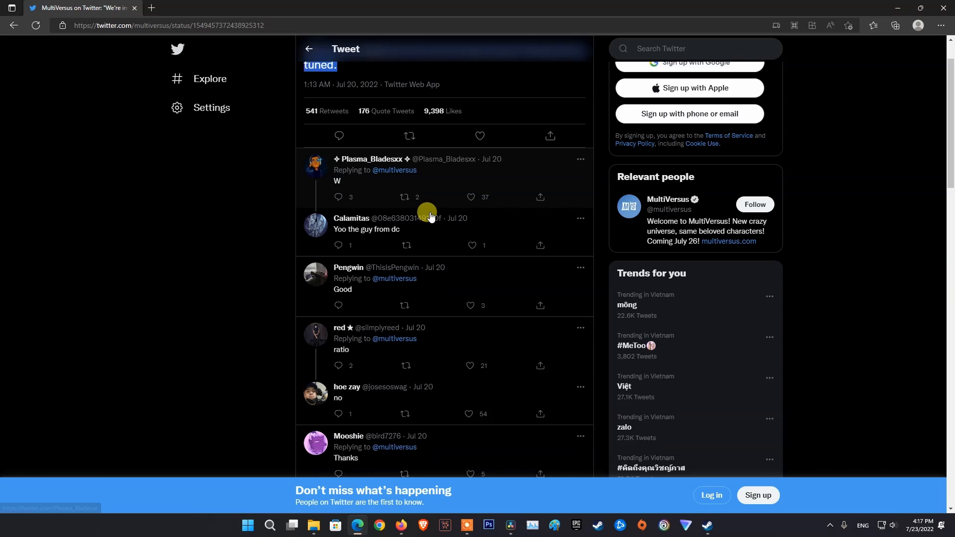
{"action": "scroll", "scroll_direction": "down", "scroll_amount": 3}
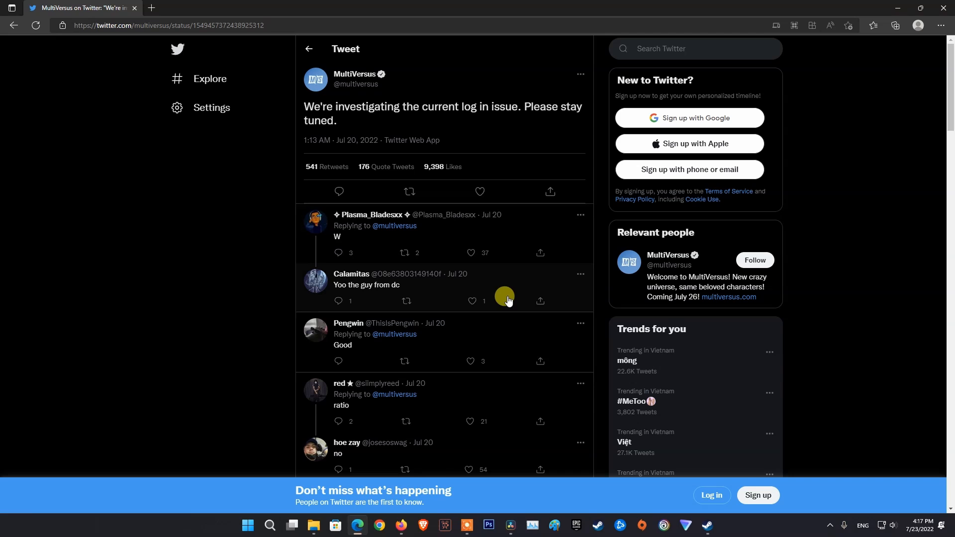
{"action": "mouse_move", "coordinate": [499, 323]}
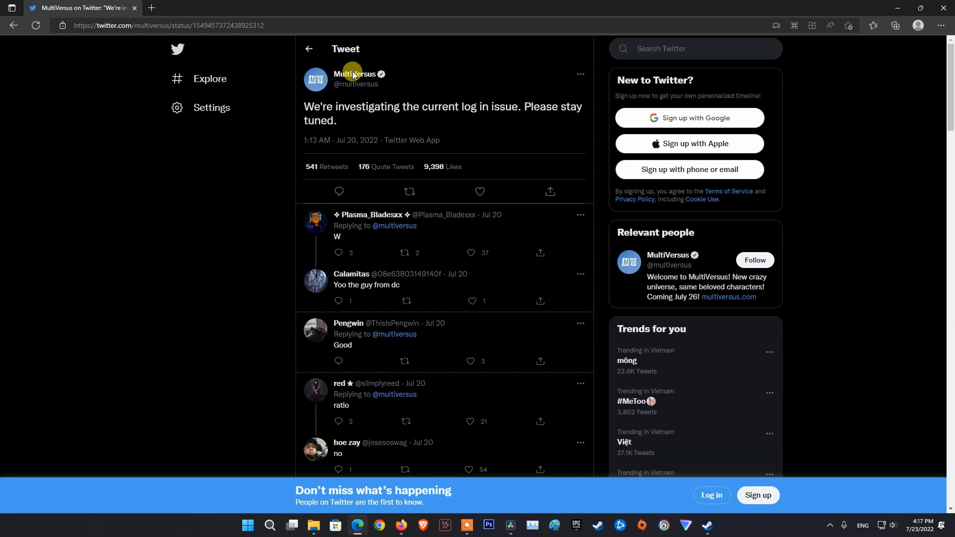
- Go to the MultiVersus profile and browse down through its recent tweets
{"action": "left_click", "coordinate": [356, 75]}
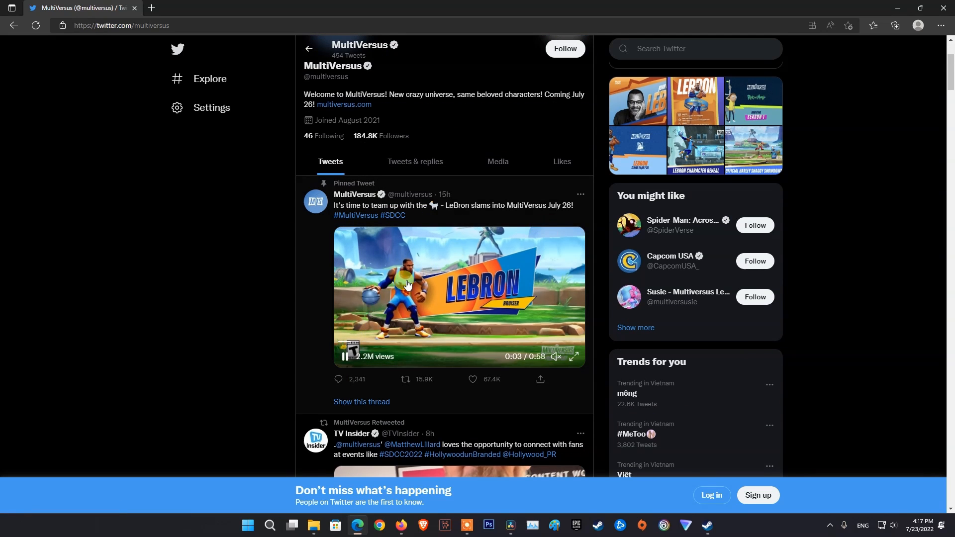
{"action": "scroll", "scroll_direction": "down", "scroll_amount": 3}
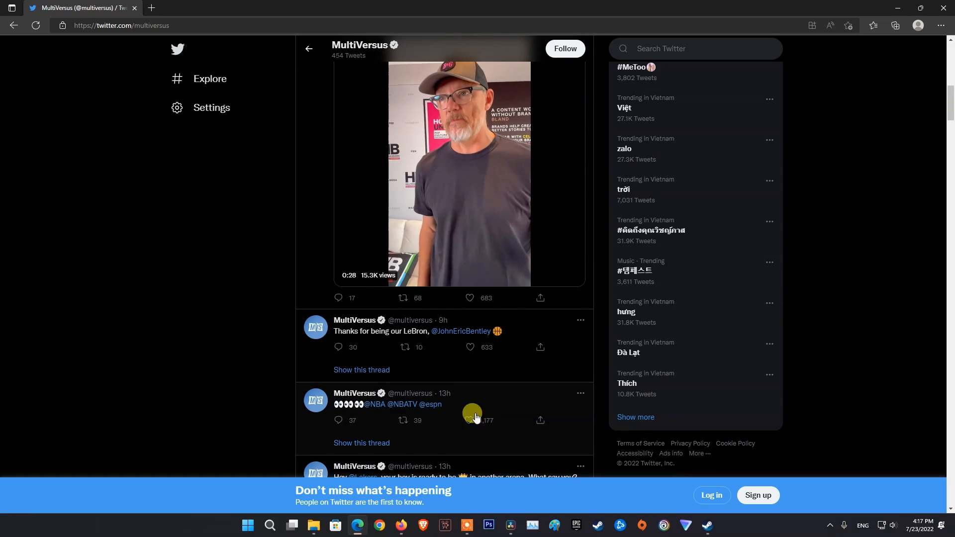
{"action": "scroll", "scroll_direction": "down", "scroll_amount": 3}
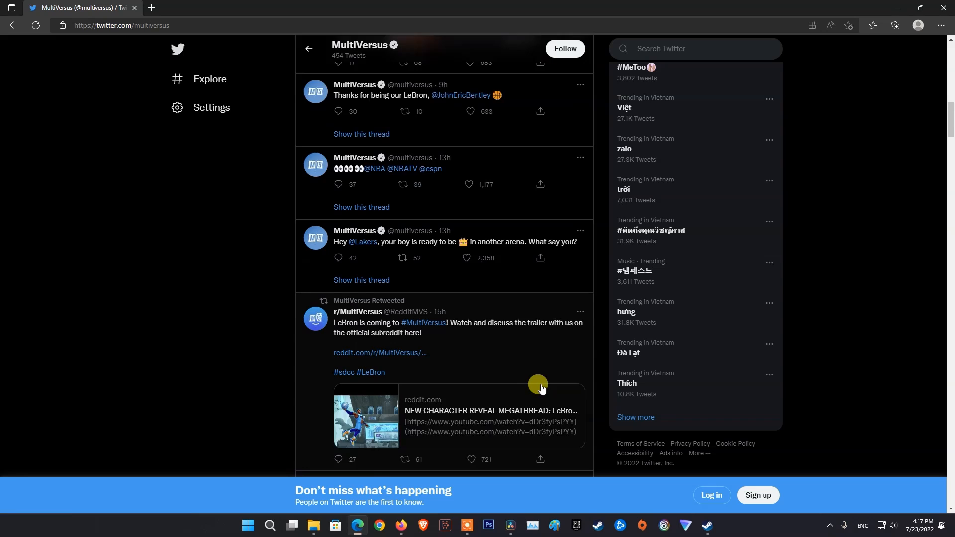
{"action": "scroll", "scroll_direction": "down", "scroll_amount": 3}
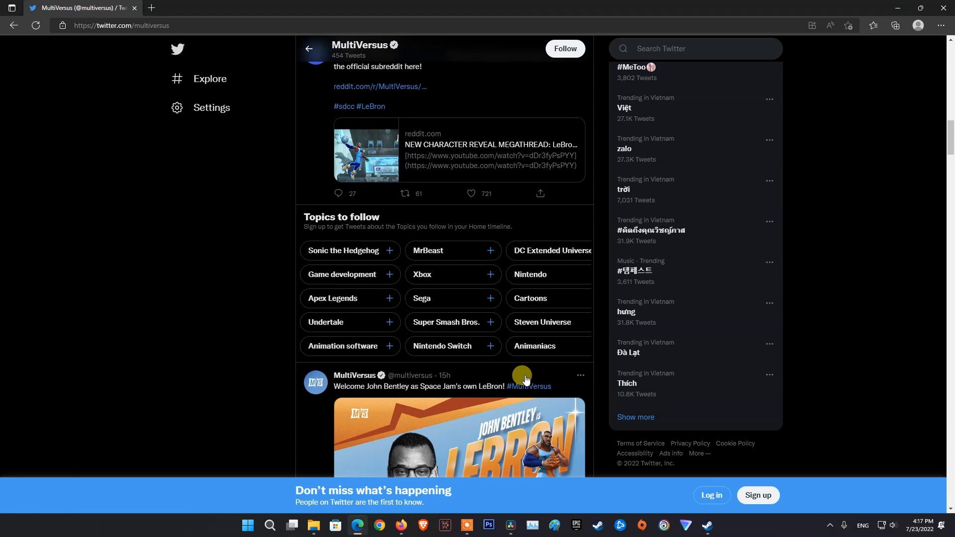
{"action": "scroll", "scroll_direction": "down", "scroll_amount": 3}
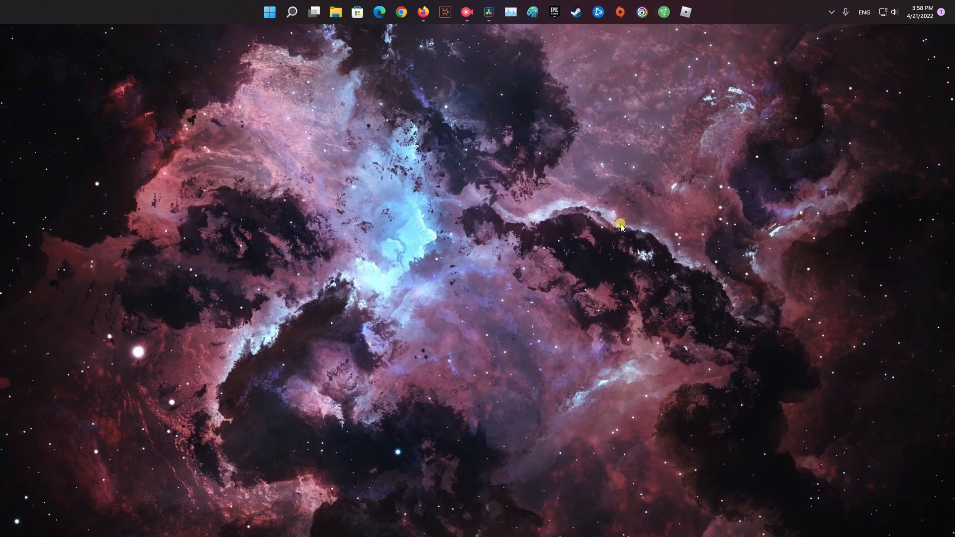
- Launch ProtonVPN and connect through the free United States server
{"action": "left_click", "coordinate": [662, 12]}
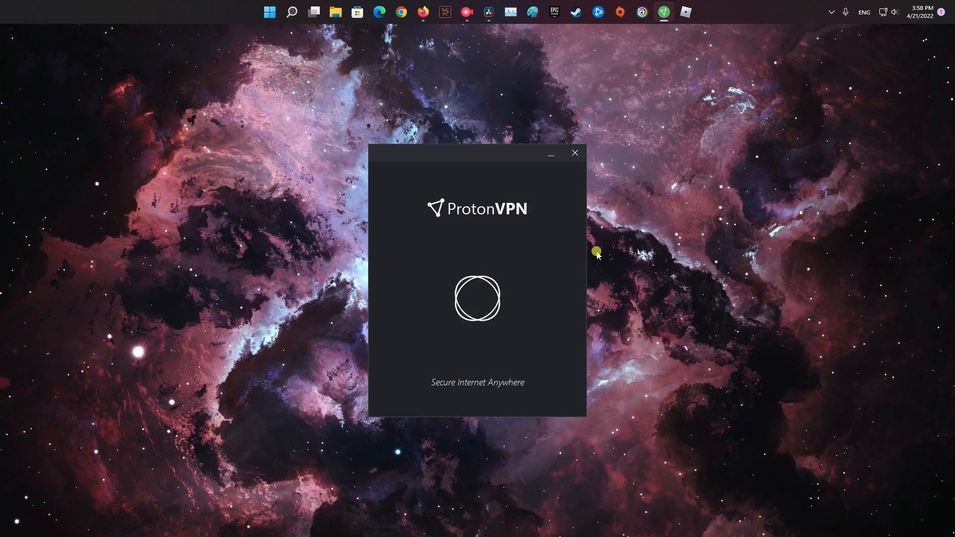
{"action": "left_click", "coordinate": [574, 152]}
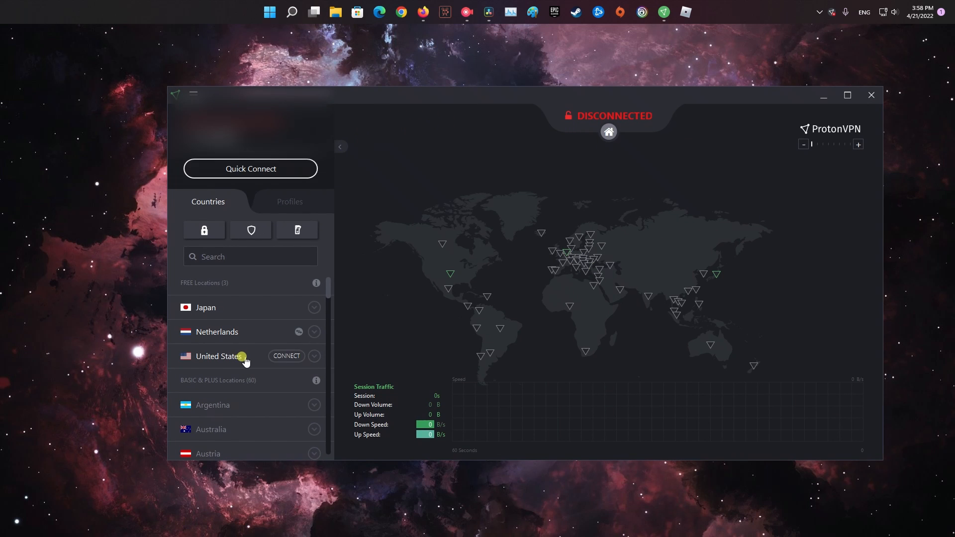
{"action": "left_click", "coordinate": [285, 356]}
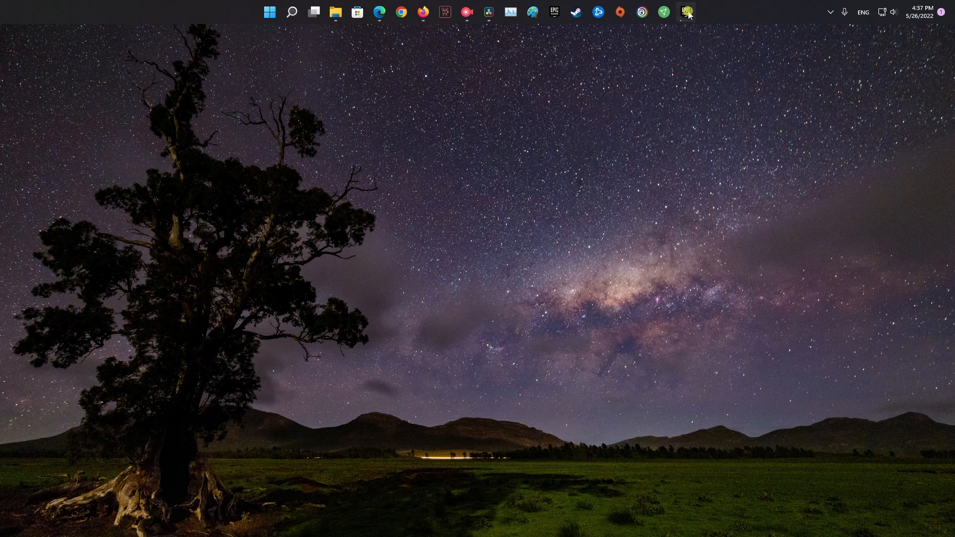
- Bring up the Epic Games Launcher and view its Downloads panel with Fortnite updating
{"action": "left_click", "coordinate": [684, 12]}
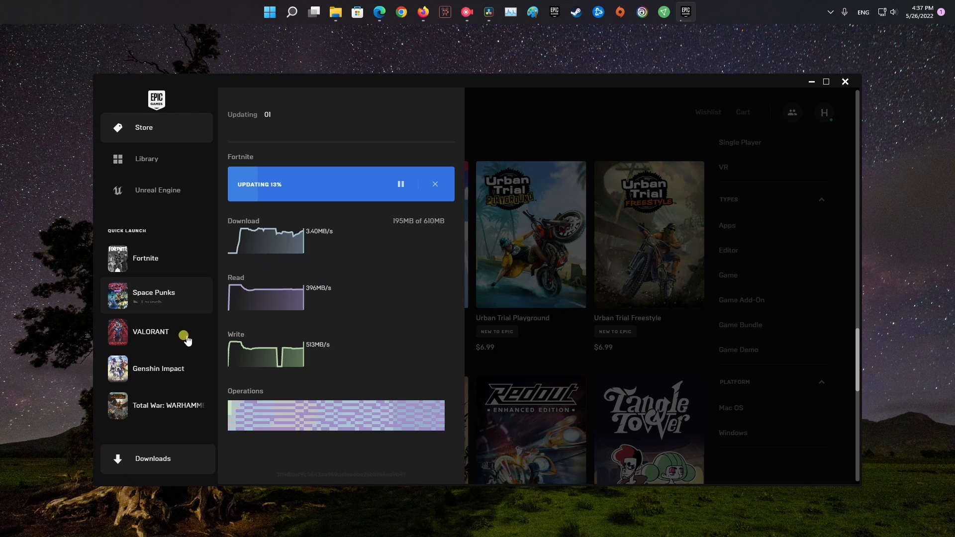
{"action": "left_click", "coordinate": [400, 184]}
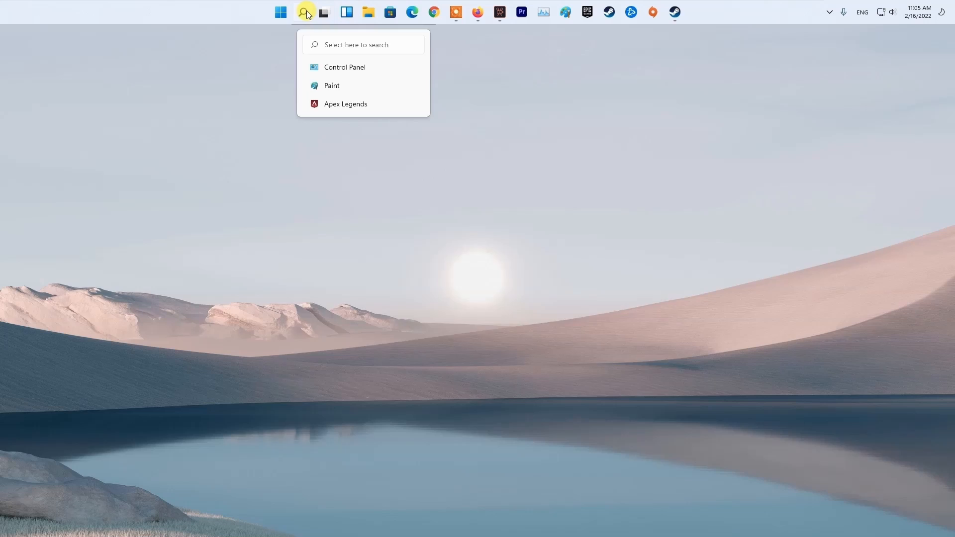
- Search for cmd and start Command Prompt as administrator
{"action": "type", "text": "cmd"}
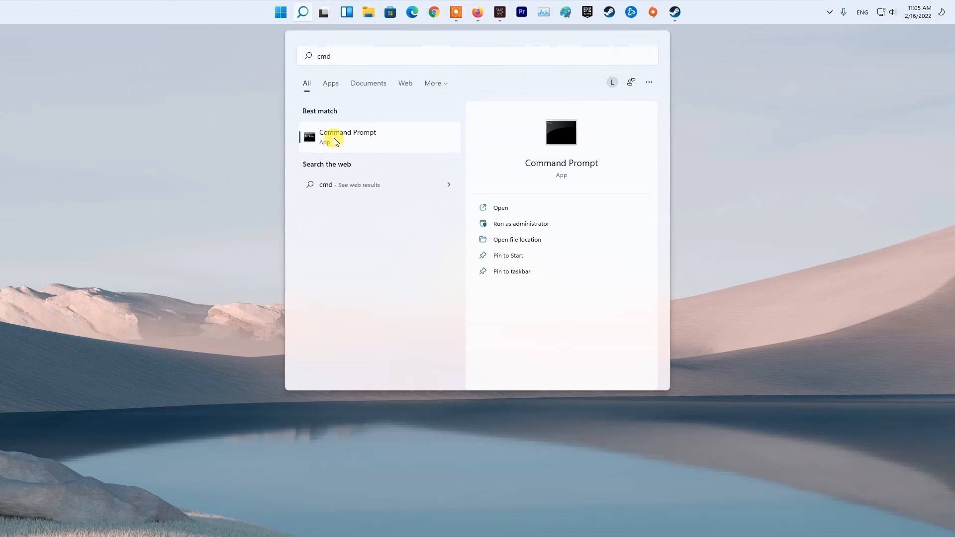
{"action": "left_click", "coordinate": [520, 224]}
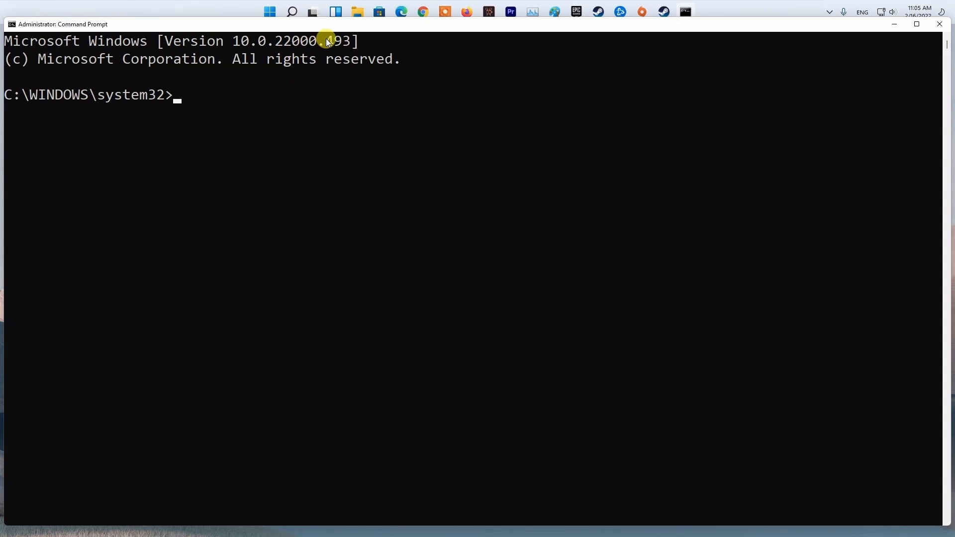
{"action": "mouse_move", "coordinate": [310, 138]}
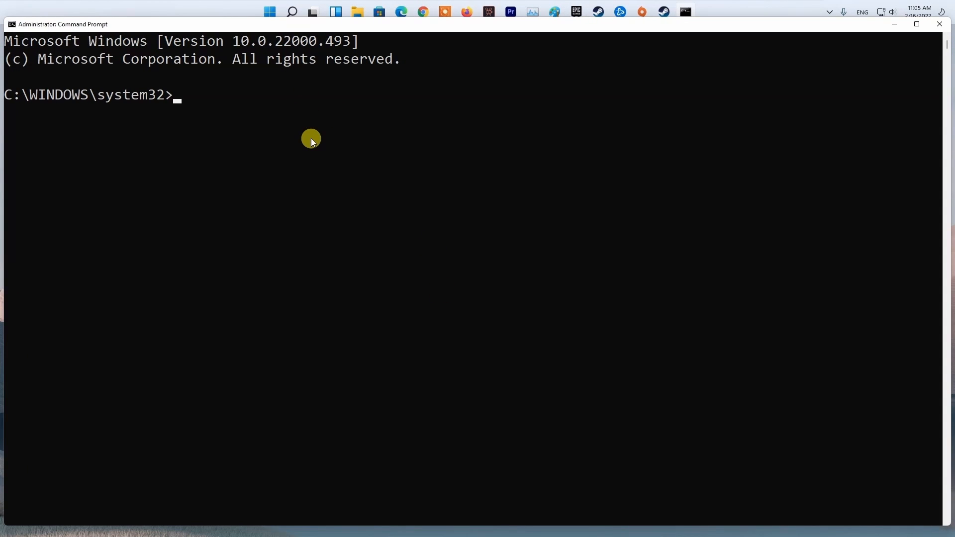
- Run ipconfig /flushdns and ipconfig /registerdns in the admin Command Prompt
{"action": "type", "text": "ipconfig/flus"}
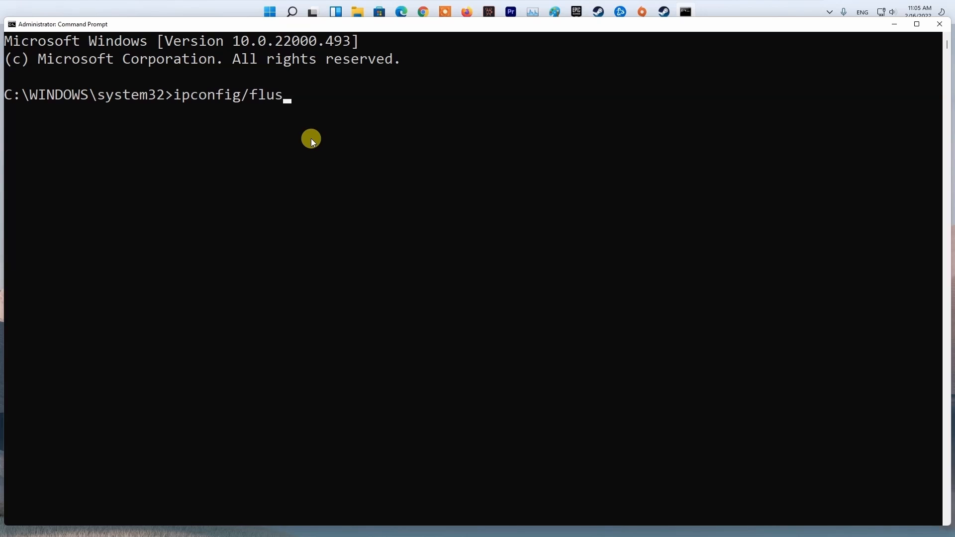
{"action": "type", "text": "h"}
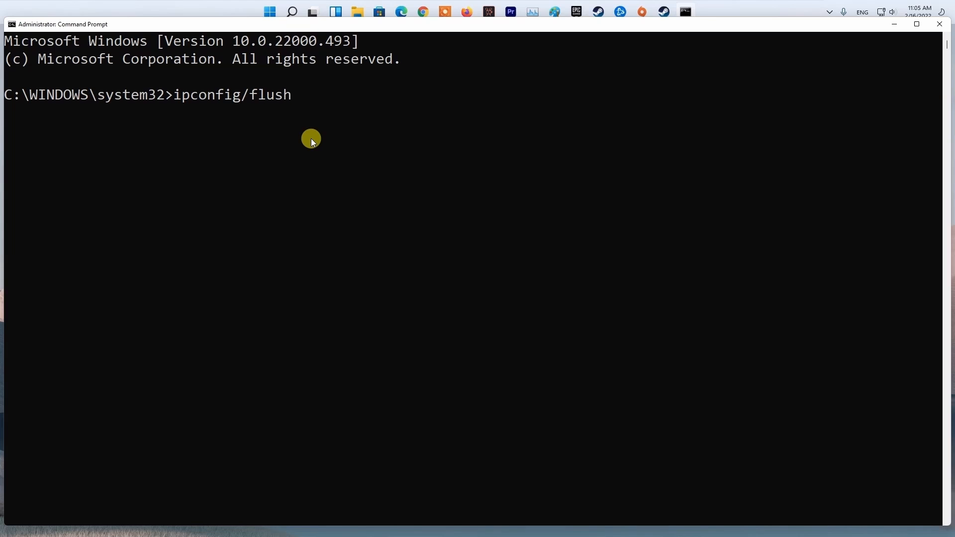
{"action": "type", "text": "dns"}
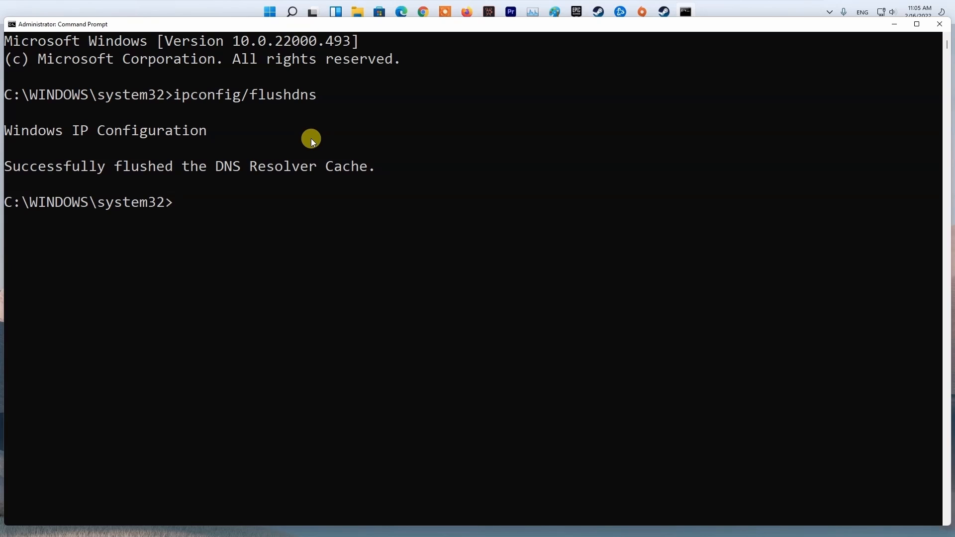
{"action": "type", "text": "ipconfig/flushdns"}
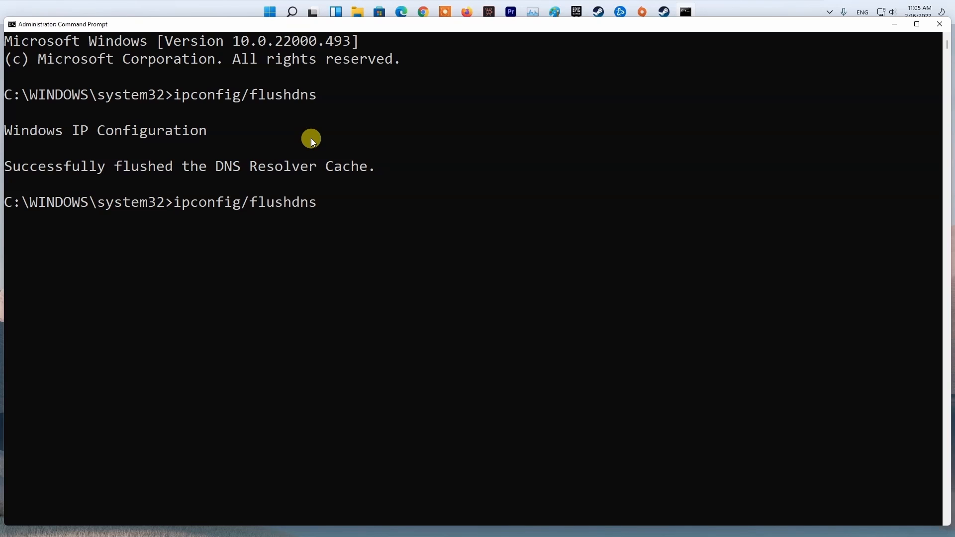
{"action": "key", "text": "Backspace"}
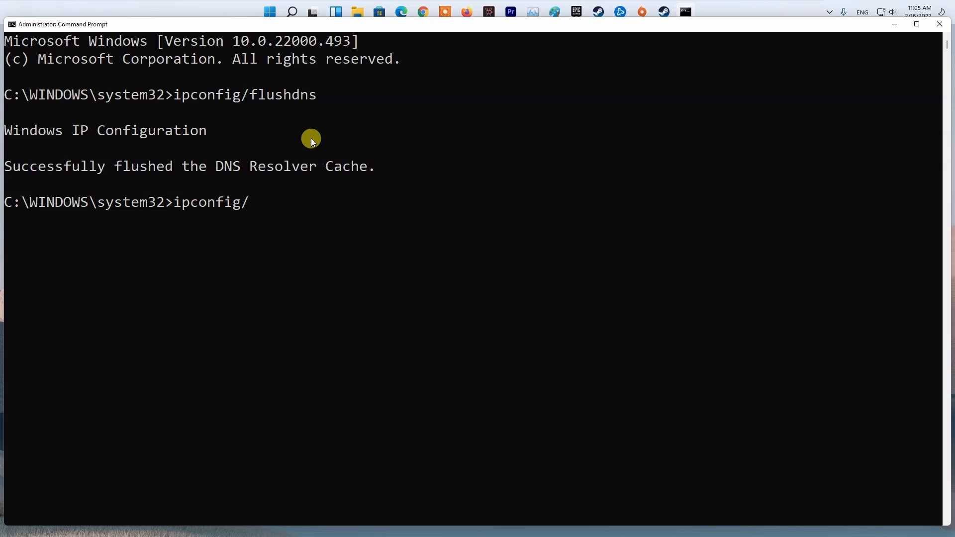
{"action": "type", "text": "registerdns"}
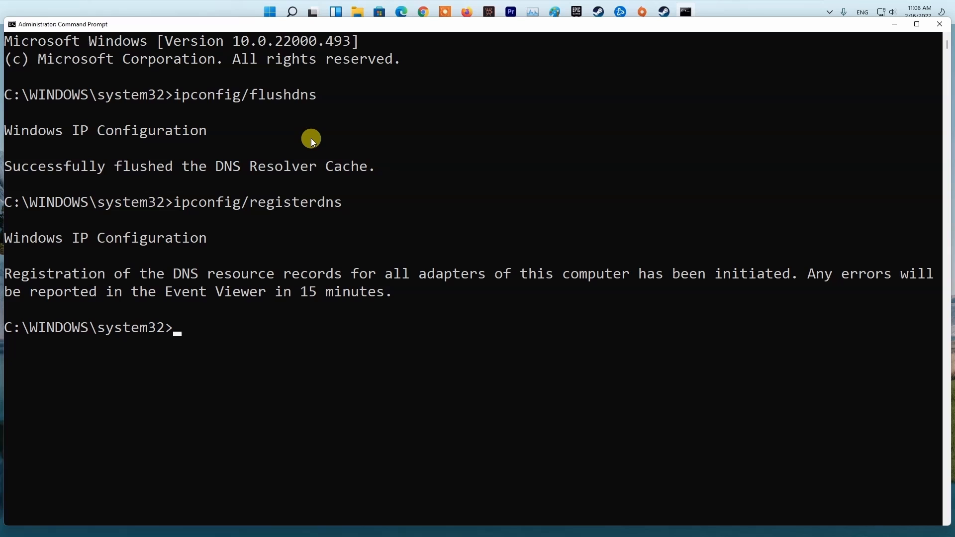
- Run ipconfig /release and /renew, then begin the netsh winsock reset command
{"action": "type", "text": "ipconfig/re"}
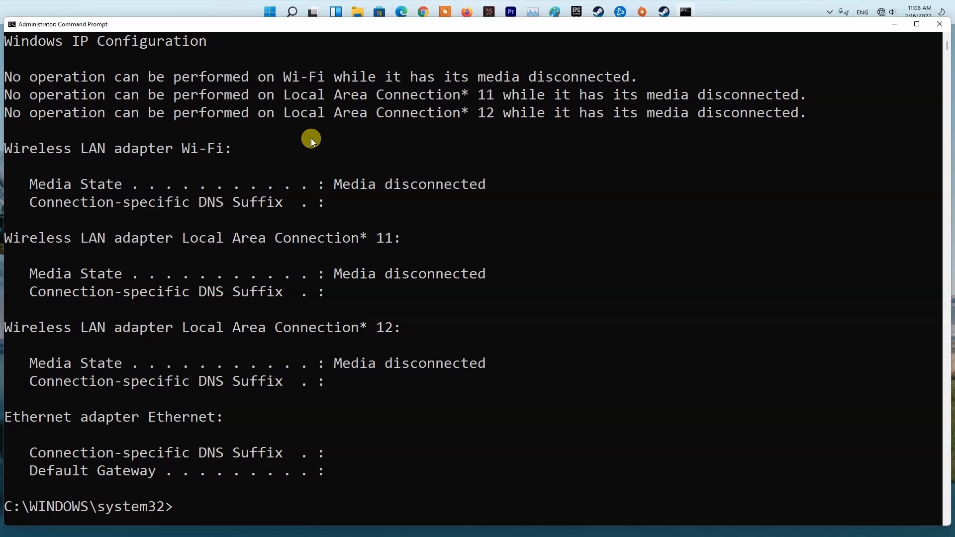
{"action": "type", "text": "ipconfig/re"}
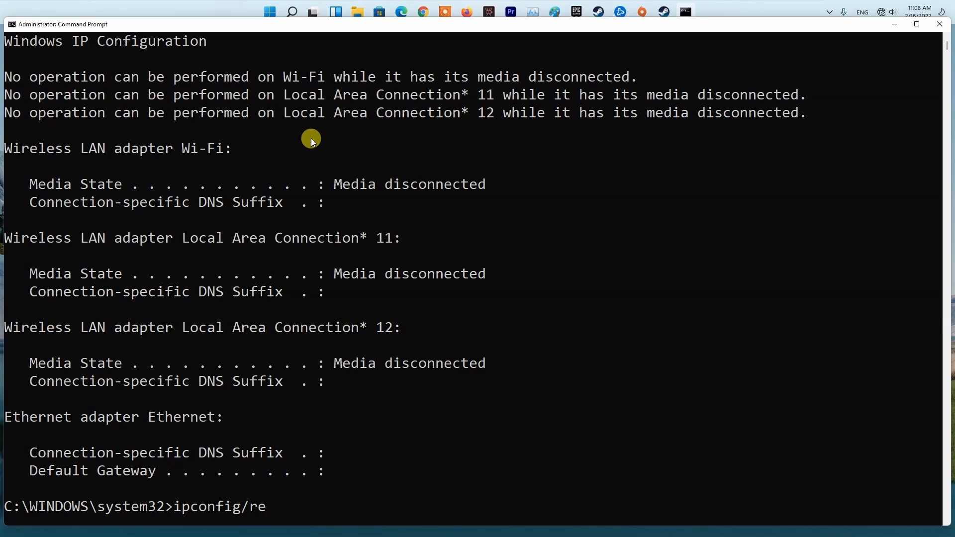
{"action": "type", "text": "new"}
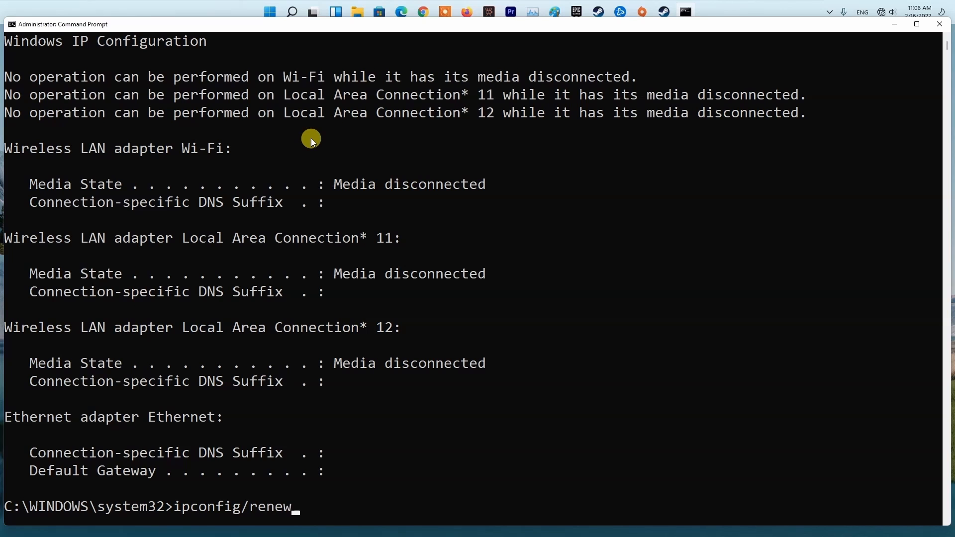
{"action": "key", "text": "enter"}
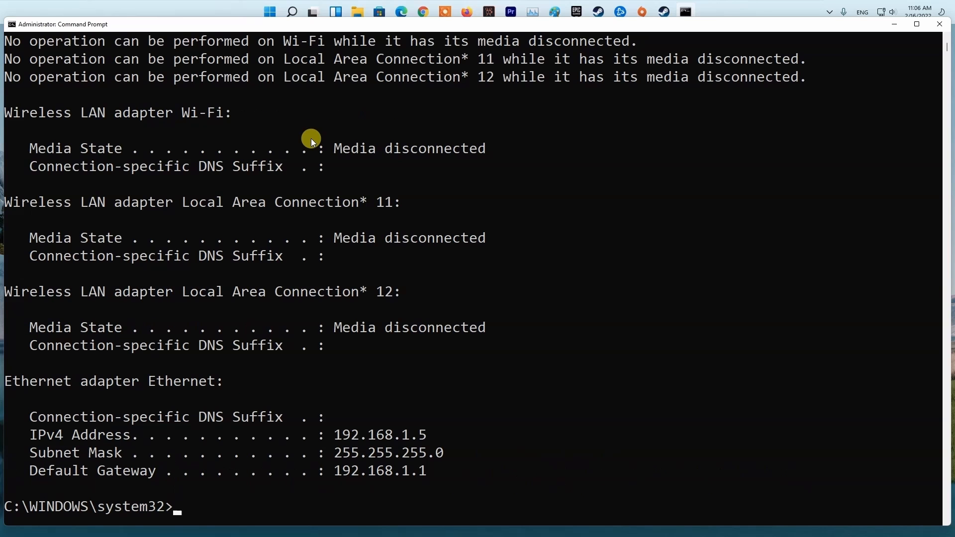
{"action": "type", "text": "netsh win"}
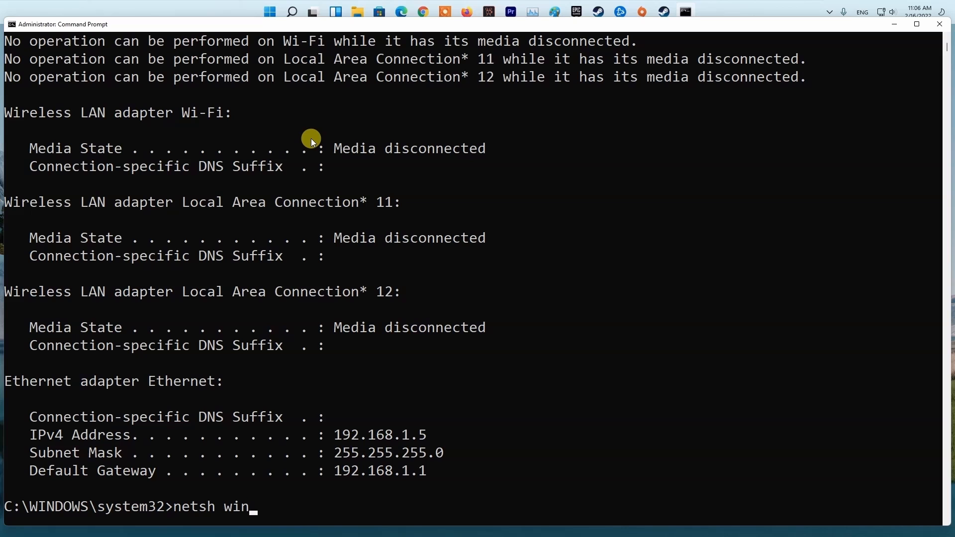
{"action": "type", "text": "sock"}
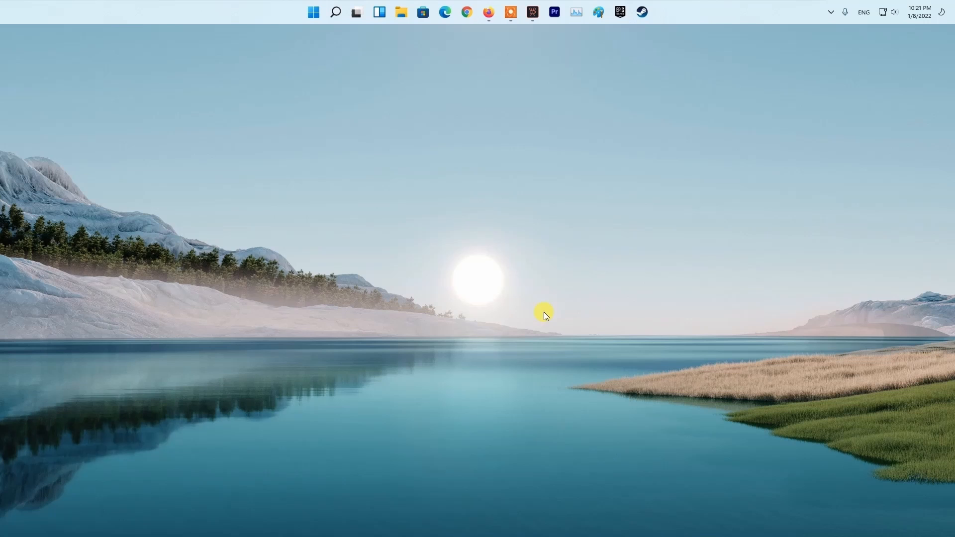
{"action": "mouse_move", "coordinate": [465, 237]}
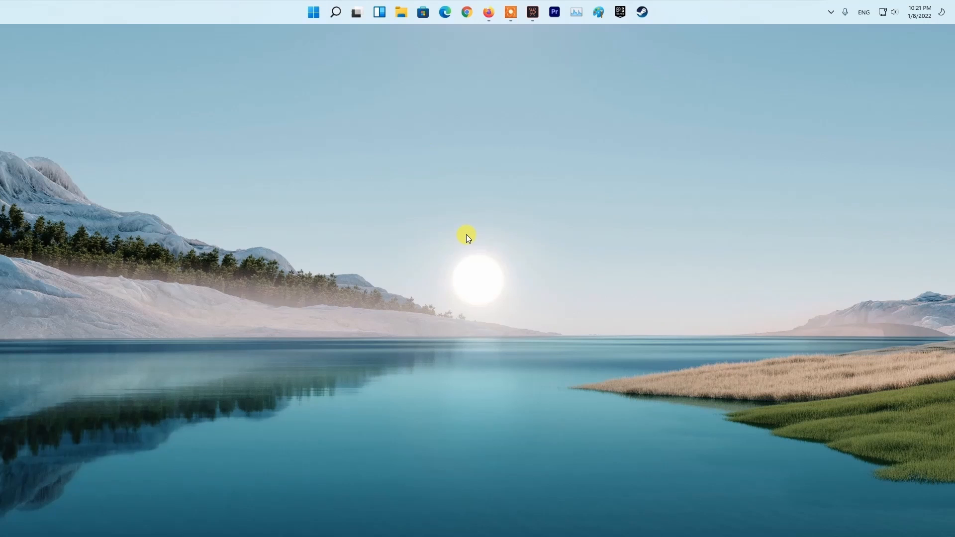
- Run ncpa.cpl from search to bring up the Network Connections window
{"action": "left_click", "coordinate": [313, 12]}
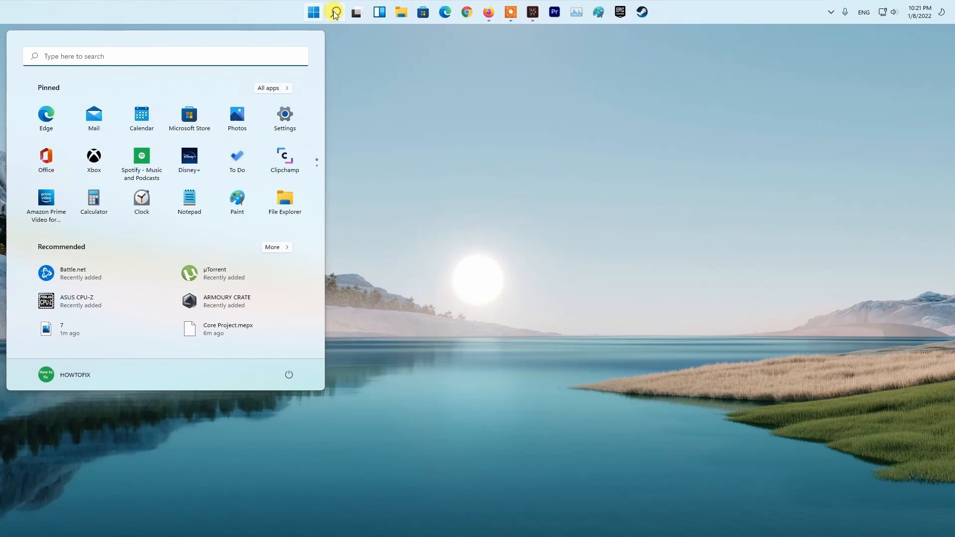
{"action": "type", "text": "ncpa.cpl"}
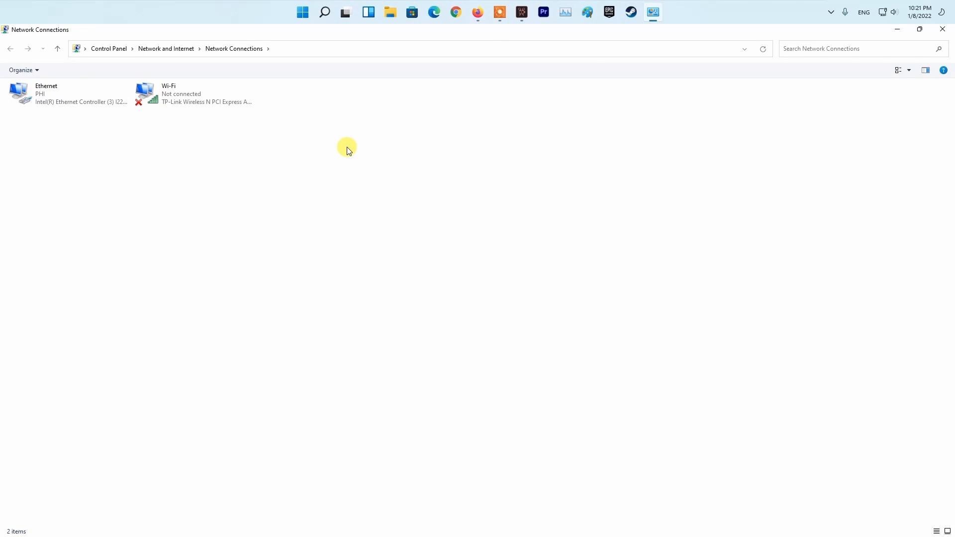
- Set the Ethernet adapter's IPv4 DNS servers to 8.8.8.8 and 8.8.4.4 and confirm
{"action": "left_click", "coordinate": [67, 93]}
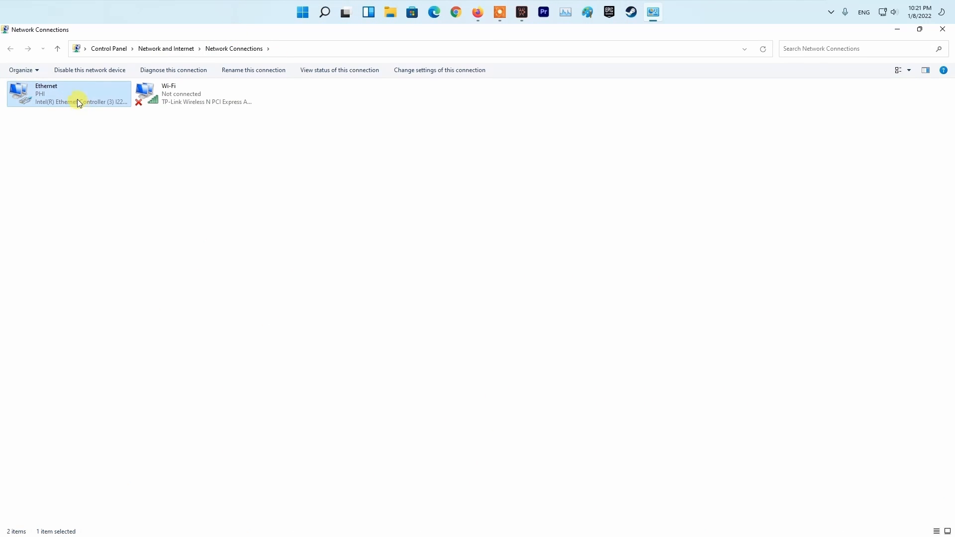
{"action": "right_click", "coordinate": [70, 95]}
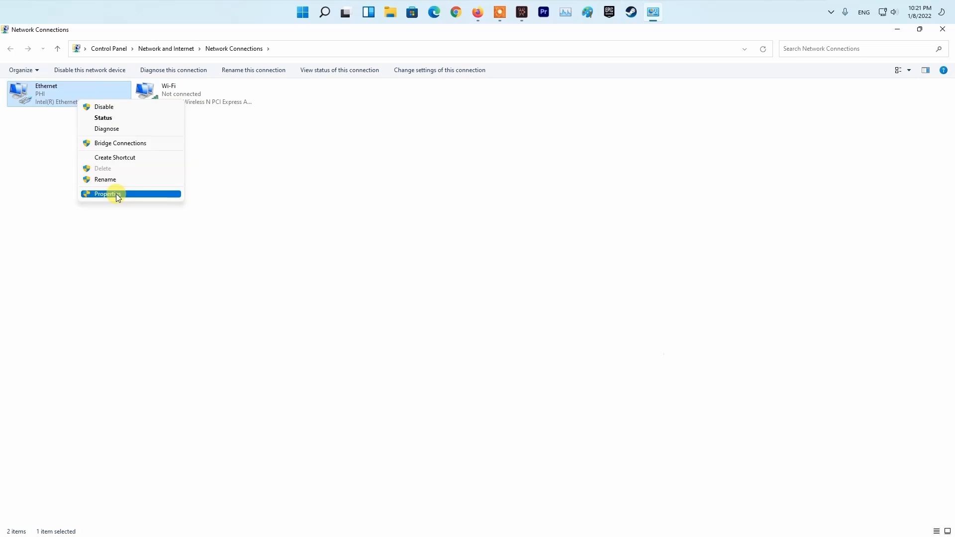
{"action": "left_click", "coordinate": [109, 194]}
{"action": "type", "text": "8"}
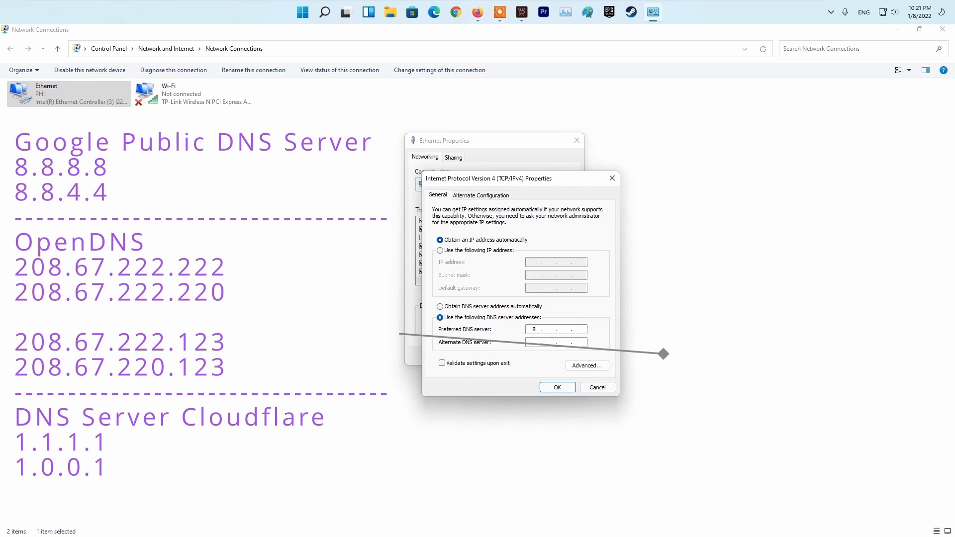
{"action": "type", "text": ".8.8.8"}
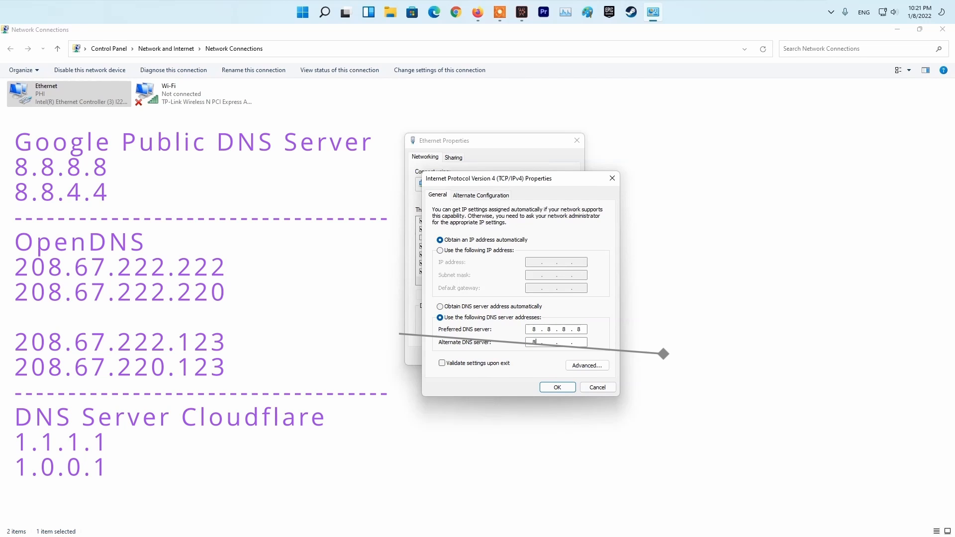
{"action": "type", "text": "8.8.4.4"}
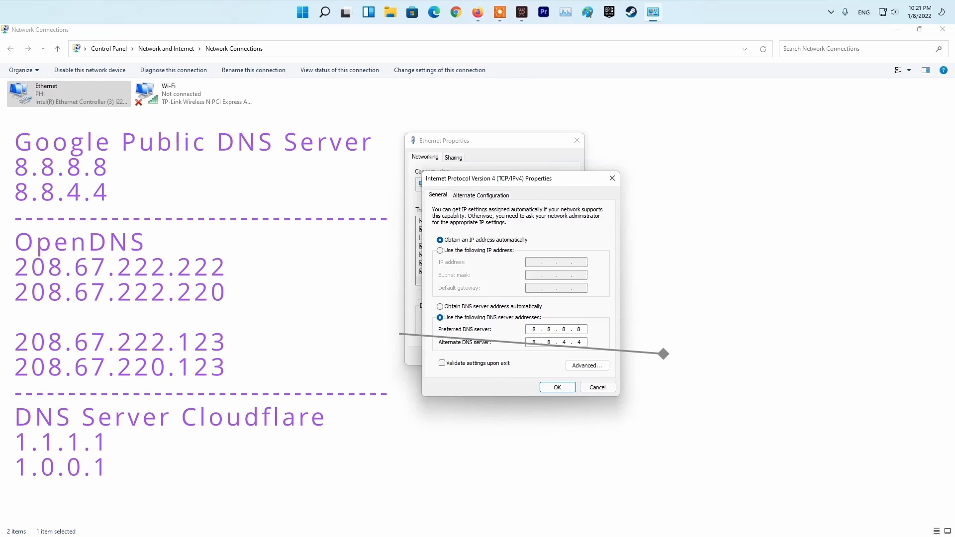
{"action": "left_click", "coordinate": [556, 387]}
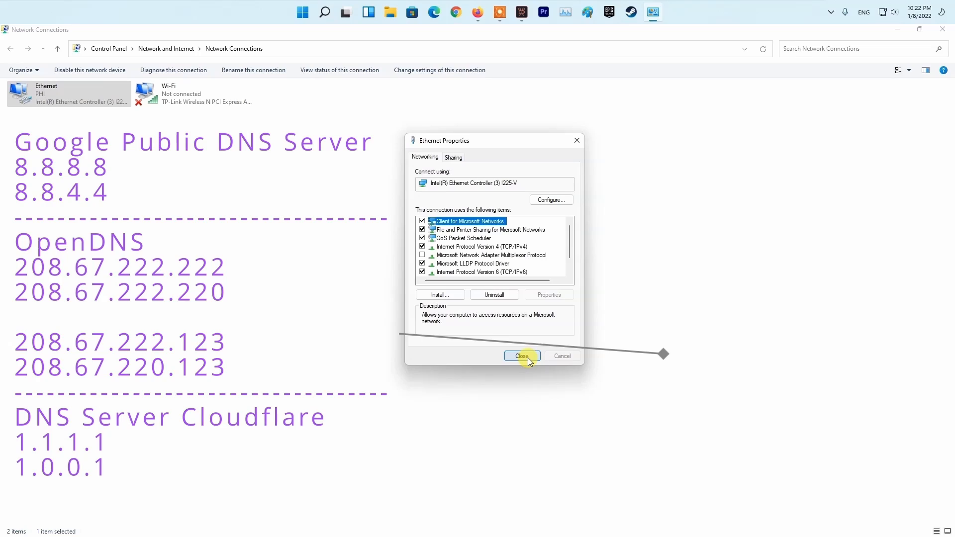
{"action": "left_click", "coordinate": [521, 356]}
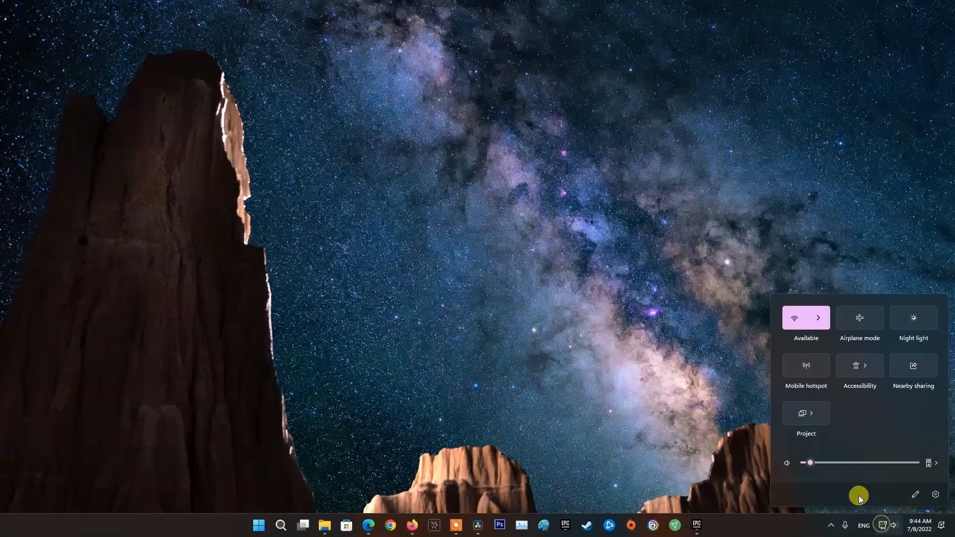
- From Quick Settings go to Windows Settings on the Network & internet page
{"action": "left_click", "coordinate": [819, 317]}
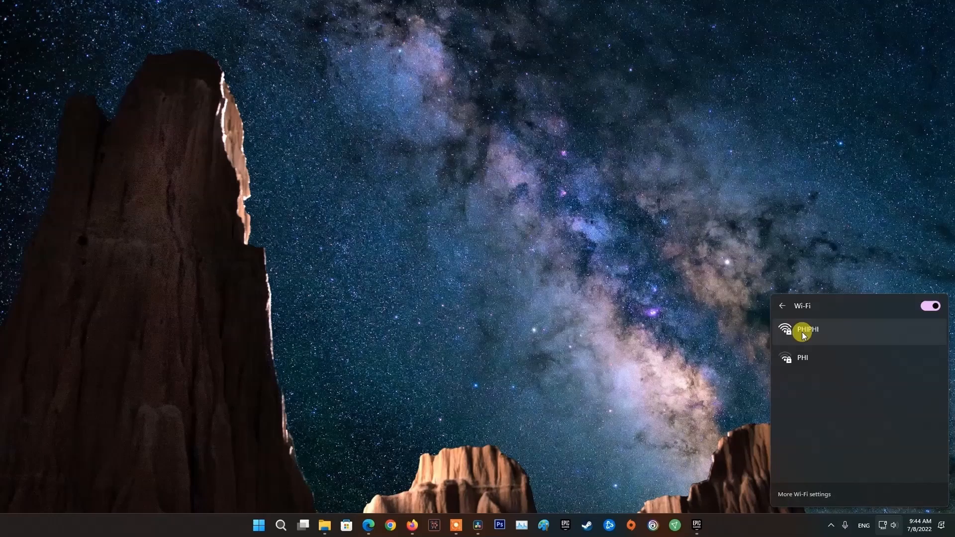
{"action": "left_click", "coordinate": [804, 494]}
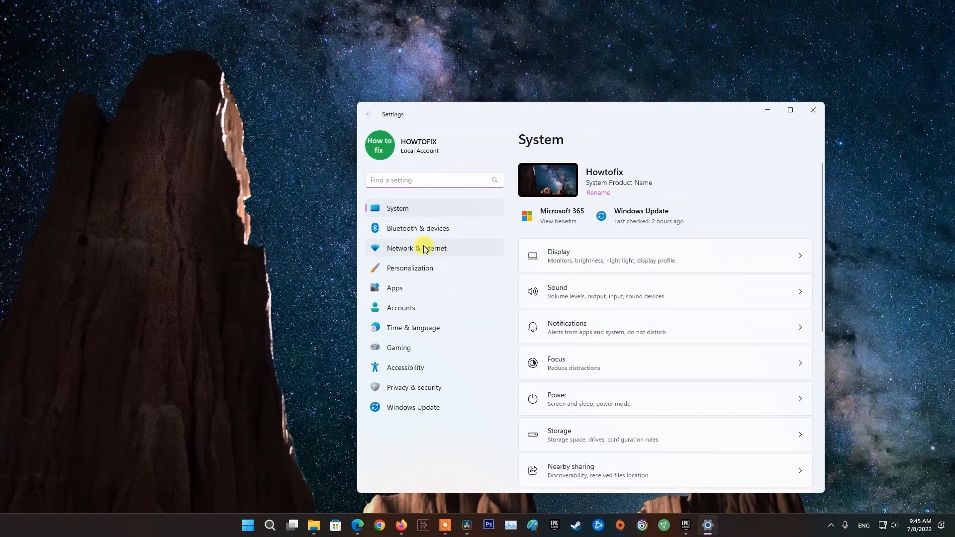
{"action": "left_click", "coordinate": [417, 248]}
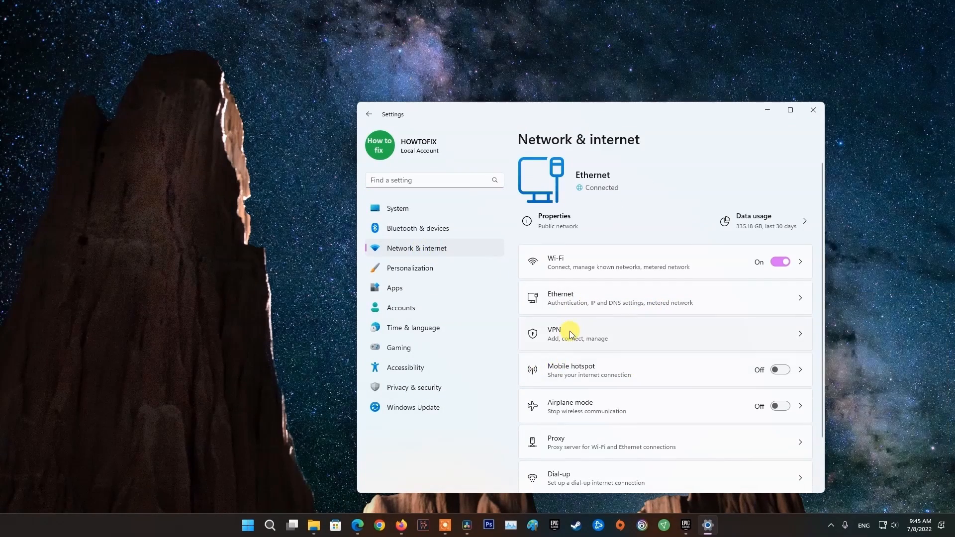
{"action": "mouse_move", "coordinate": [913, 340]}
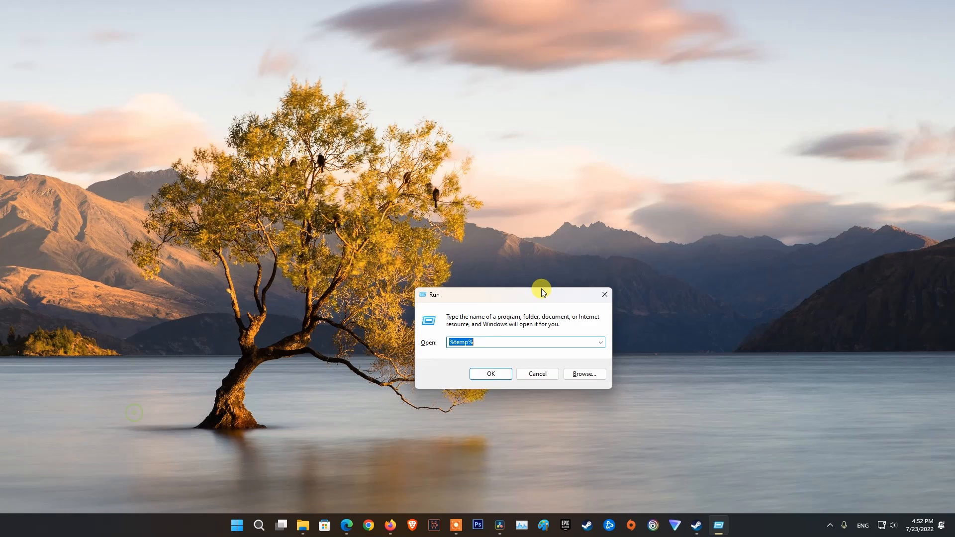
- Run %temp% to bring up the Temp folder, then return to the desktop and Steam
{"action": "left_click", "coordinate": [490, 373]}
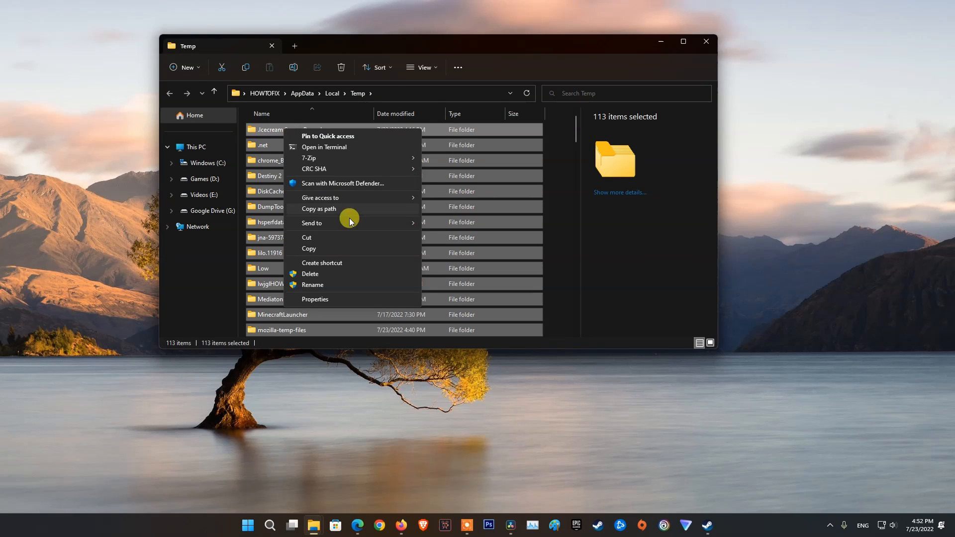
{"action": "mouse_move", "coordinate": [373, 273]}
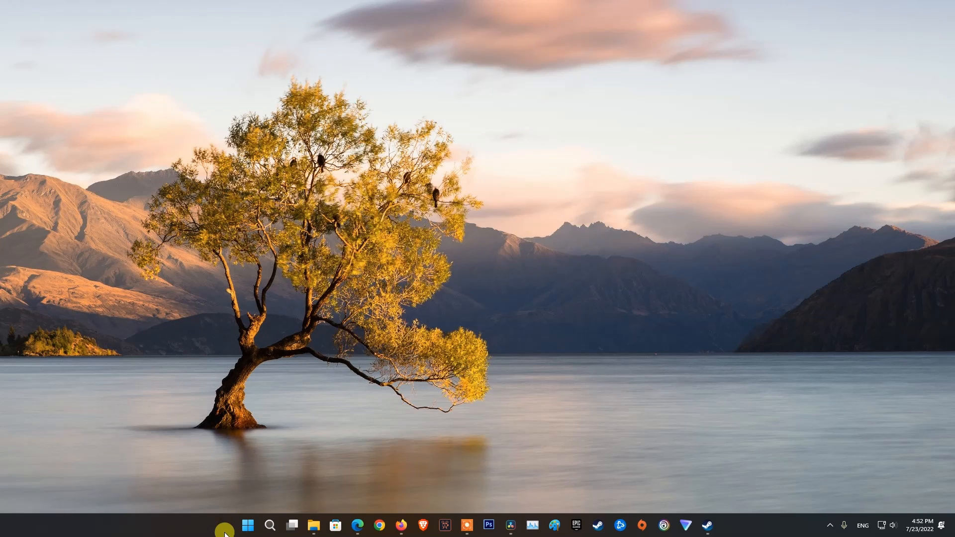
{"action": "left_click", "coordinate": [247, 526]}
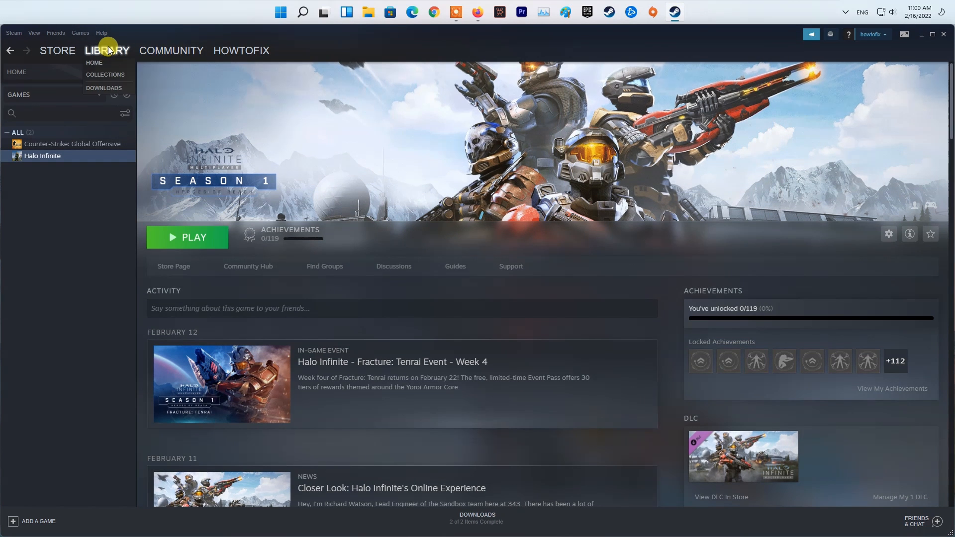
- Verify the integrity of Halo Infinite's game files from its Local Files properties in Steam
{"action": "left_click", "coordinate": [94, 62]}
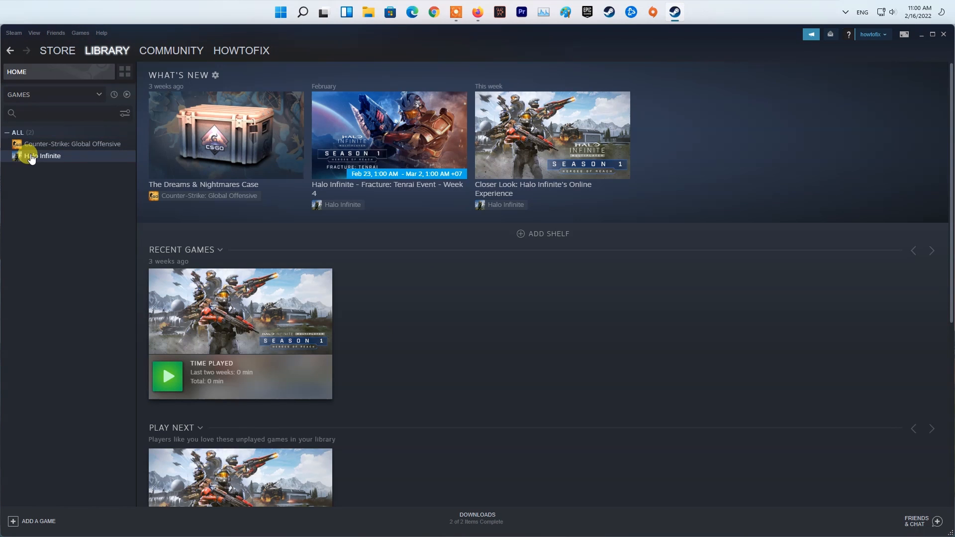
{"action": "right_click", "coordinate": [43, 156]}
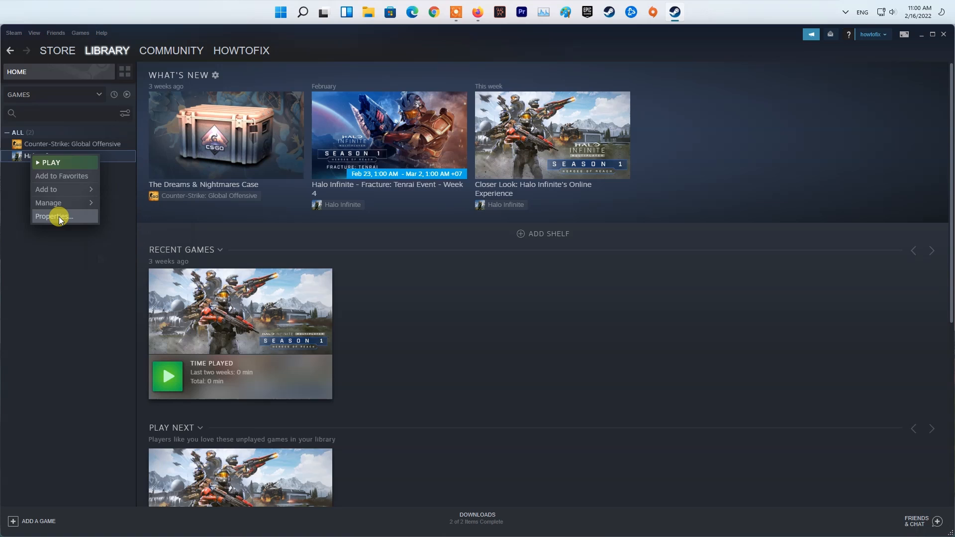
{"action": "left_click", "coordinate": [54, 216]}
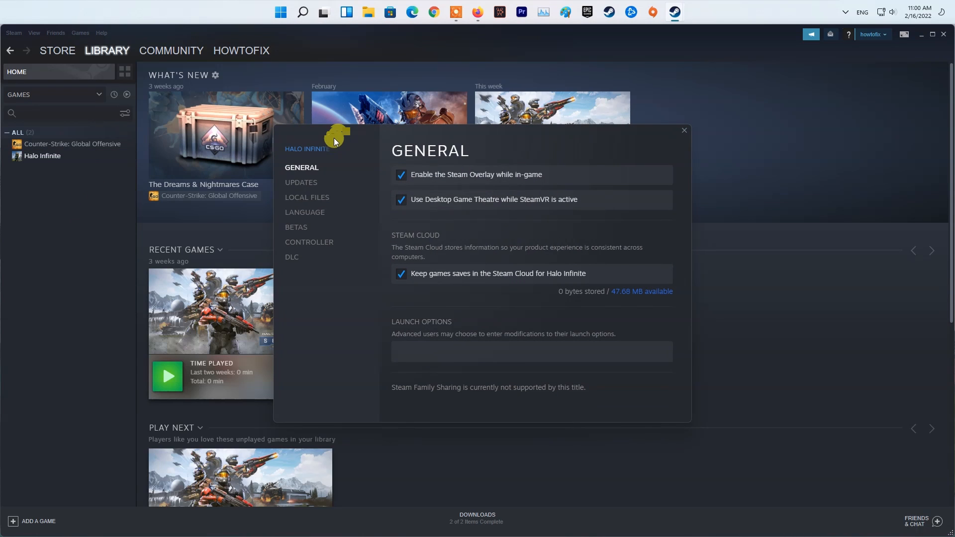
{"action": "mouse_move", "coordinate": [318, 197]}
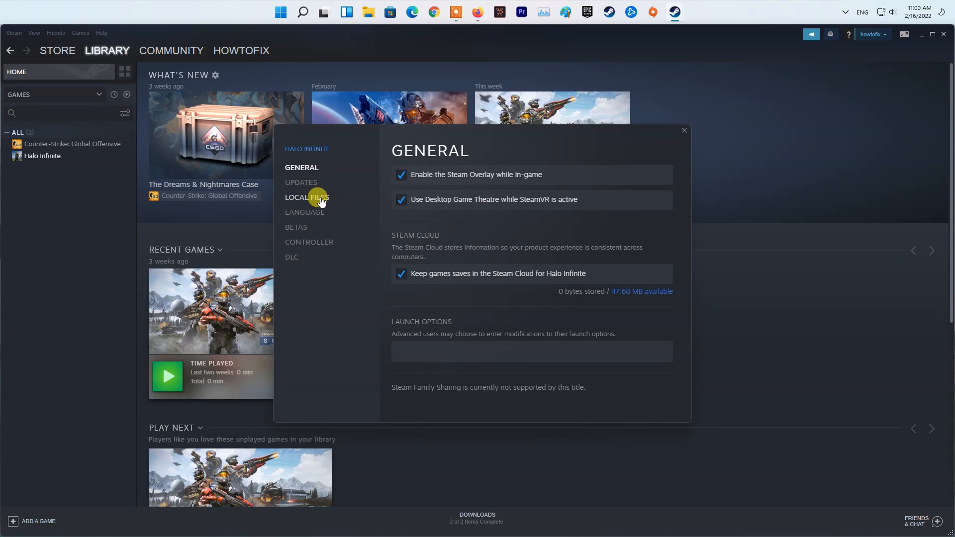
{"action": "left_click", "coordinate": [307, 197]}
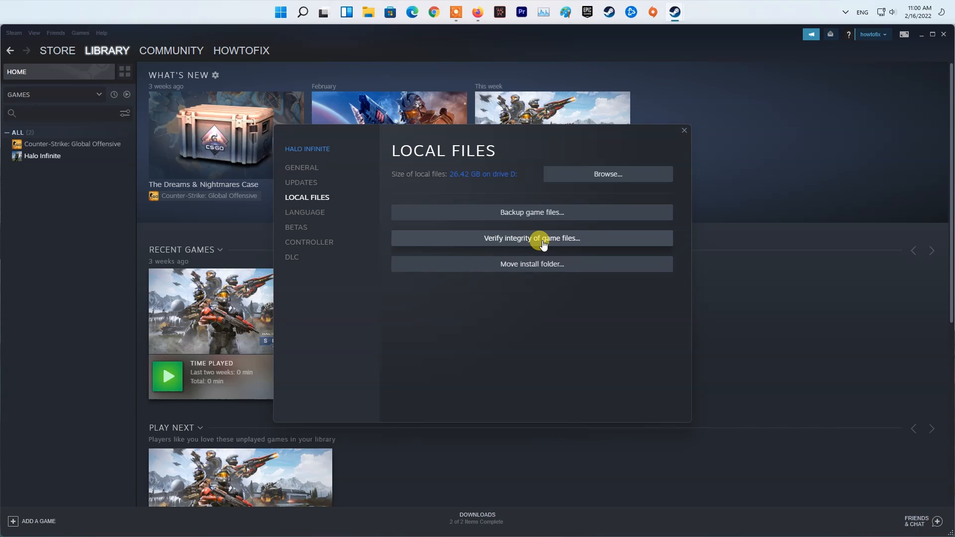
{"action": "left_click", "coordinate": [531, 238]}
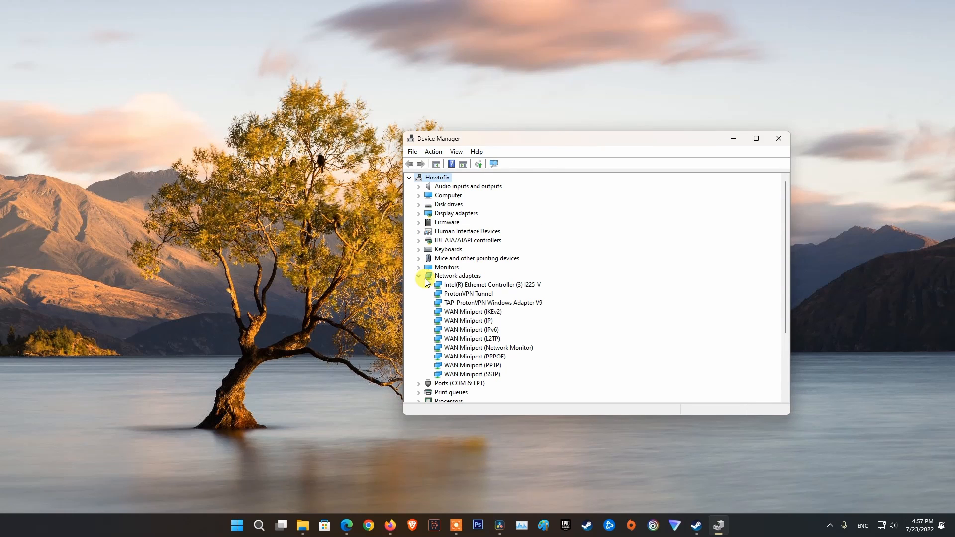
- Expand Network adapters in Device Manager to list the Ethernet and ProtonVPN adapters
{"action": "left_click", "coordinate": [490, 284]}
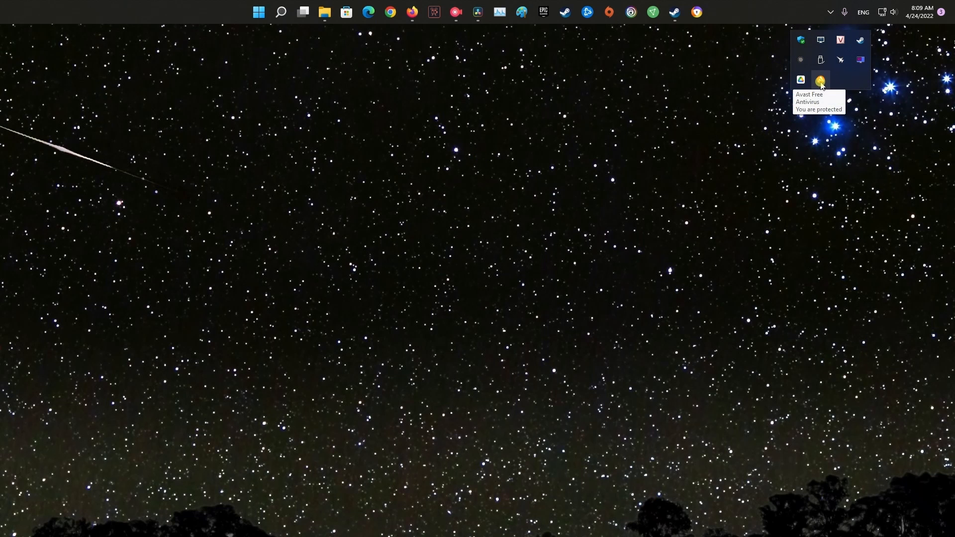
- Disable Avast shields permanently from the tray icon's shields control menu
{"action": "right_click", "coordinate": [820, 79]}
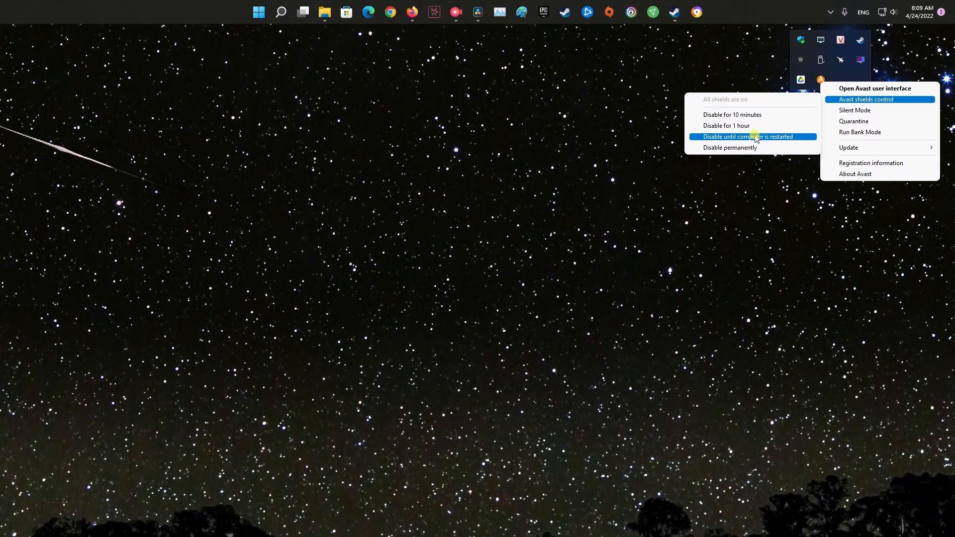
{"action": "mouse_move", "coordinate": [732, 147]}
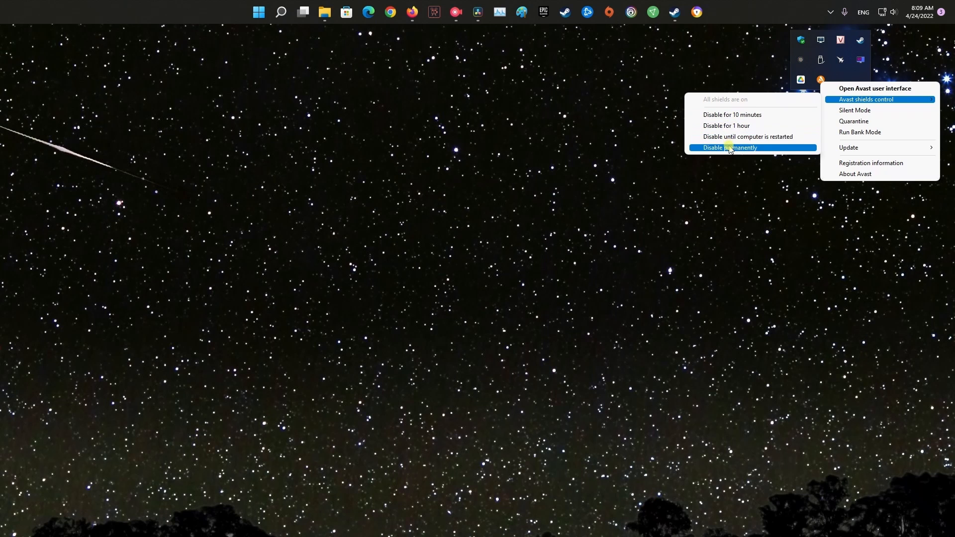
{"action": "left_click", "coordinate": [730, 147]}
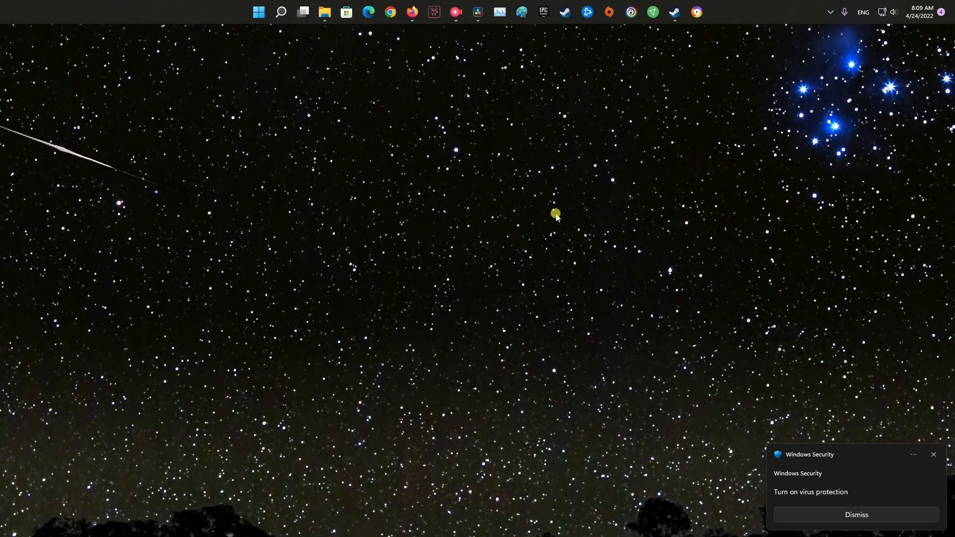
{"action": "mouse_move", "coordinate": [755, 163]}
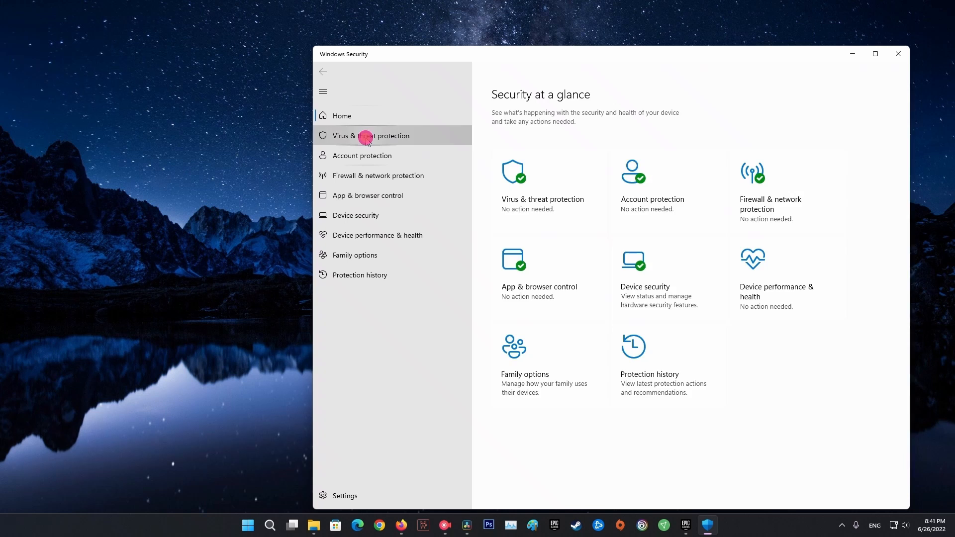
- Reach the Exclusions section of Virus & threat protection settings in Windows Security
{"action": "left_click", "coordinate": [370, 135]}
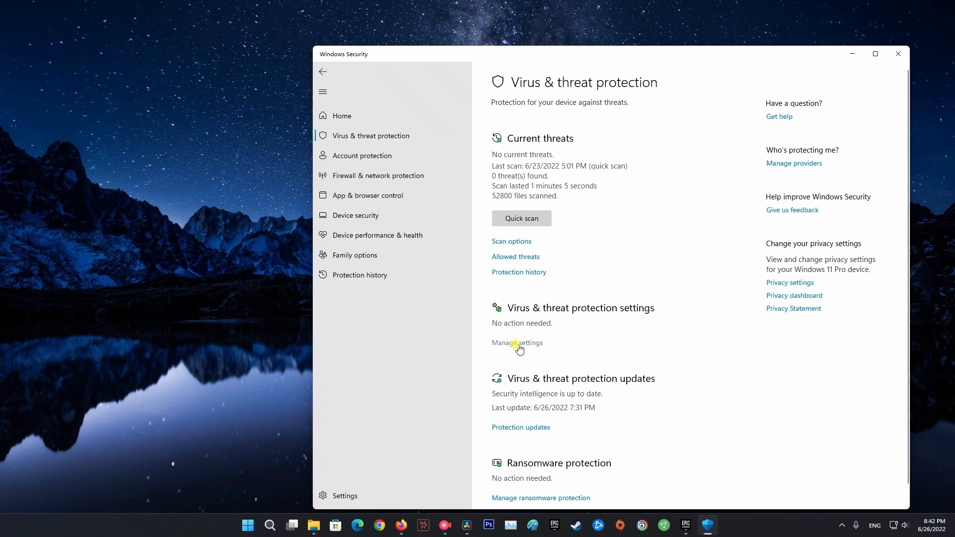
{"action": "left_click", "coordinate": [517, 343]}
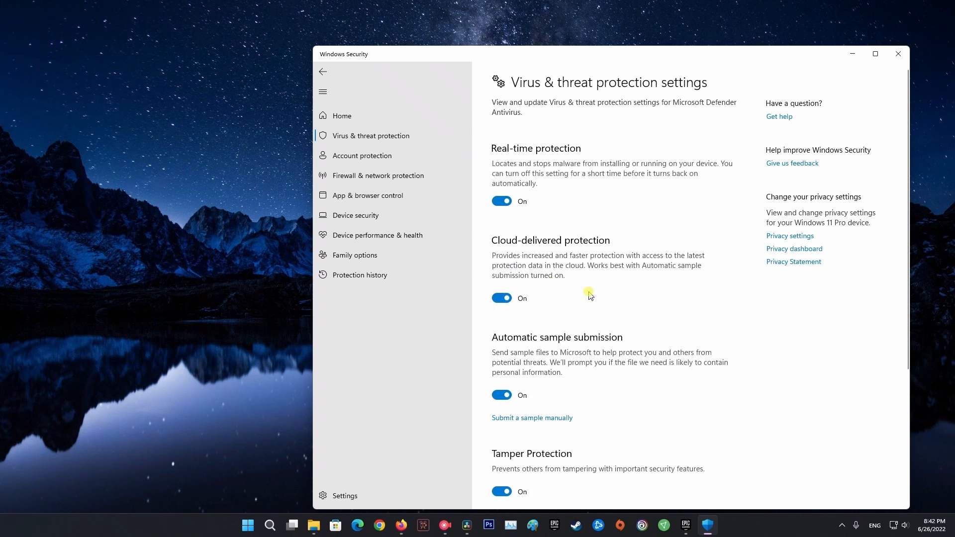
{"action": "scroll", "scroll_direction": "down", "scroll_amount": 3}
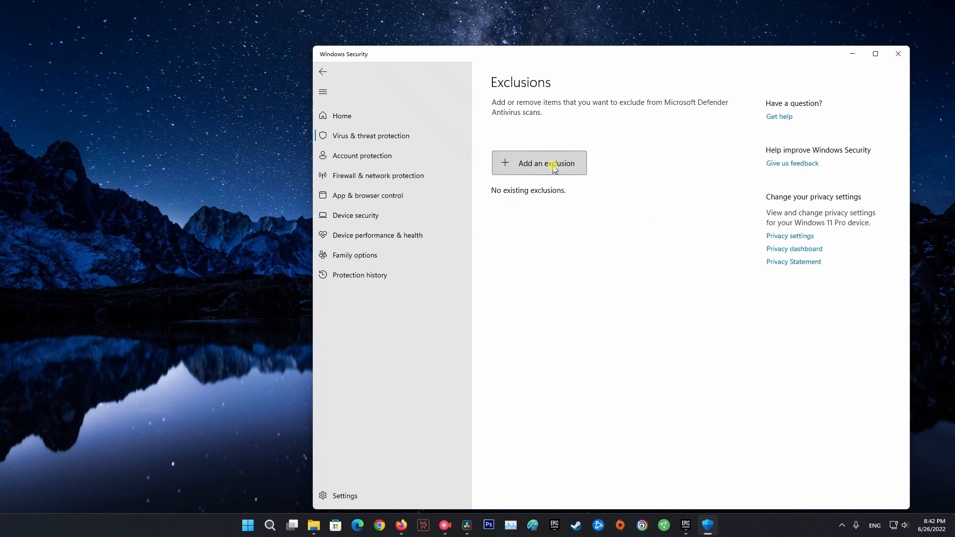
- Add D:\Game\FallGuys as a folder exclusion, then close Windows Security
{"action": "left_click", "coordinate": [538, 162]}
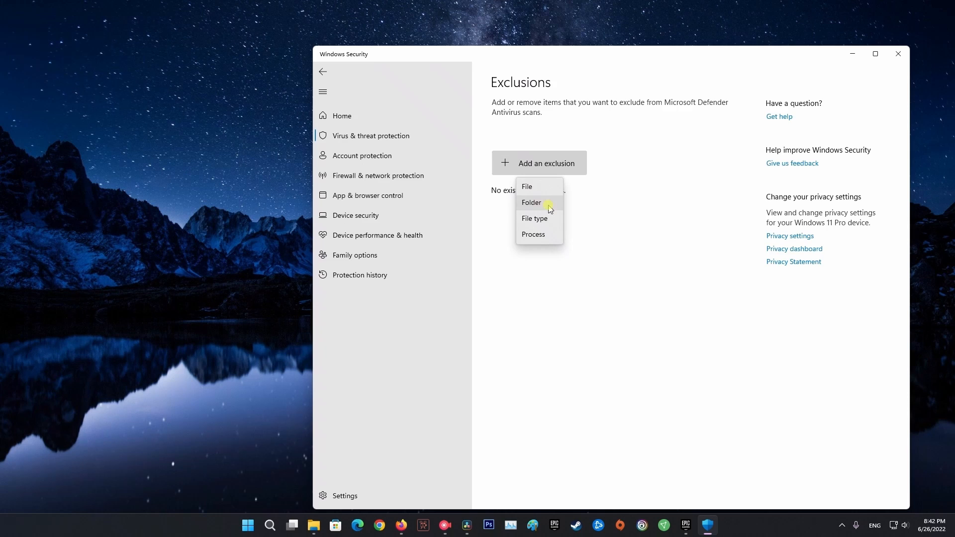
{"action": "left_click", "coordinate": [531, 202]}
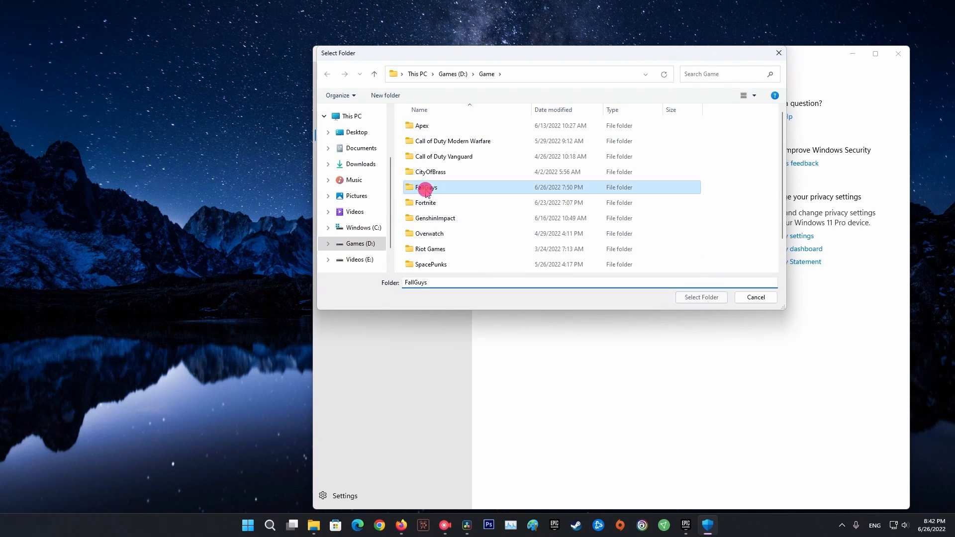
{"action": "left_click", "coordinate": [700, 298]}
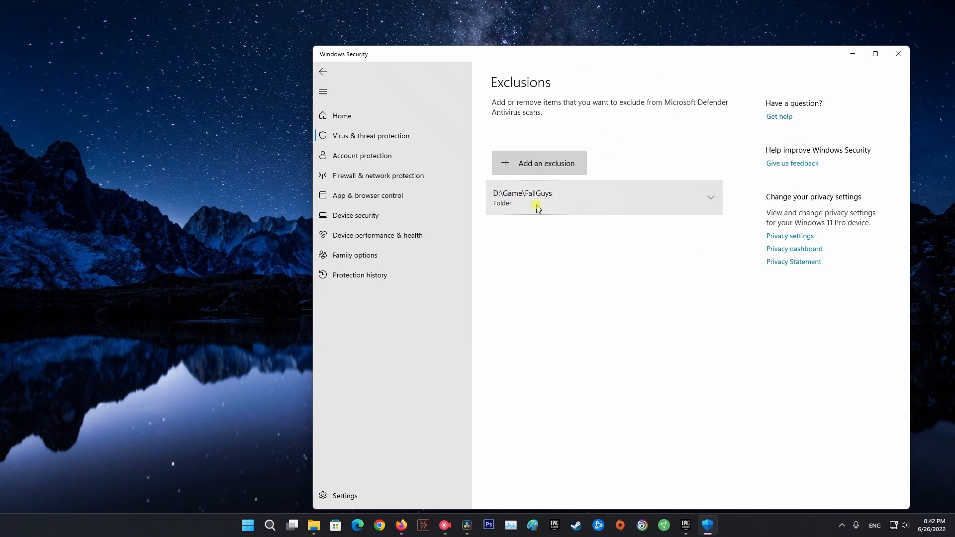
{"action": "left_click", "coordinate": [897, 54]}
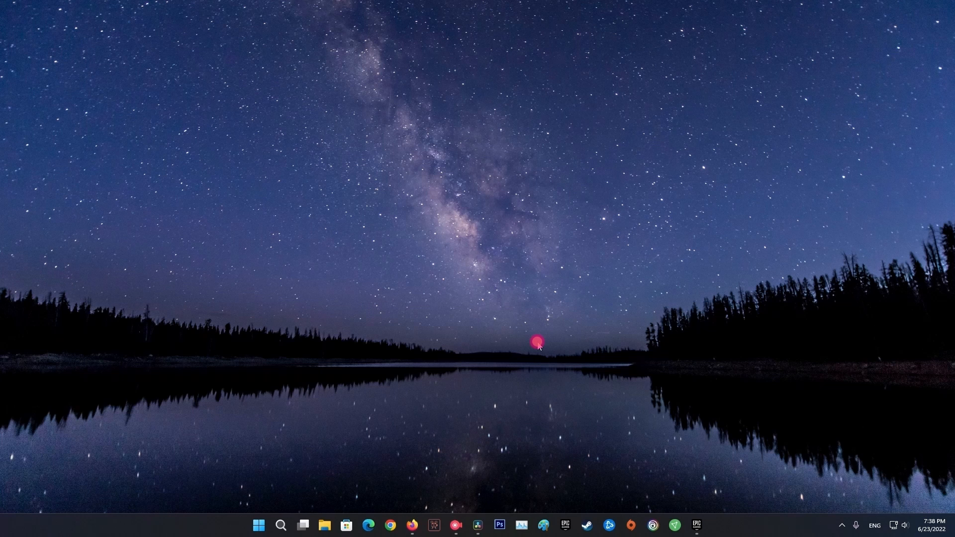
- Search for 'firewall' and launch Allow an app through Windows Firewall
{"action": "type", "text": "firewall"}
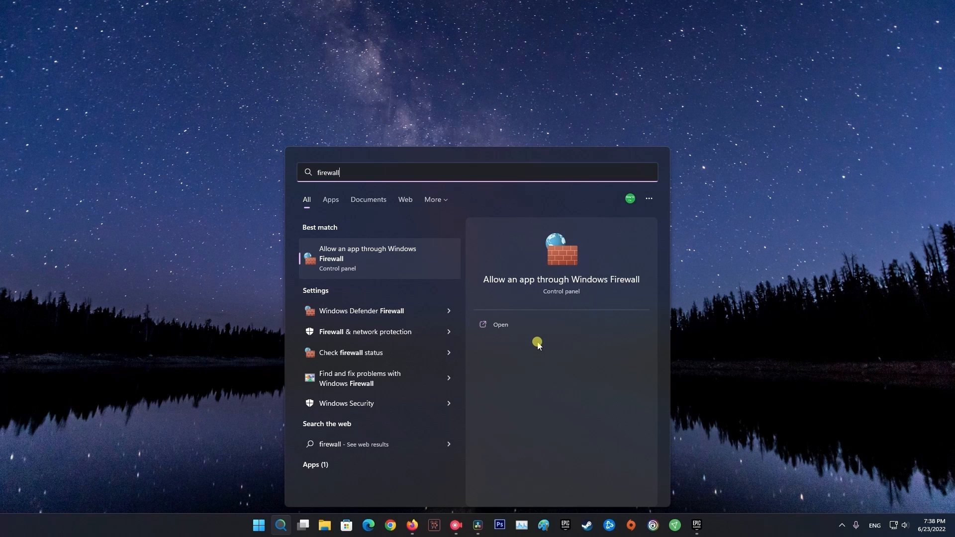
{"action": "mouse_move", "coordinate": [539, 370]}
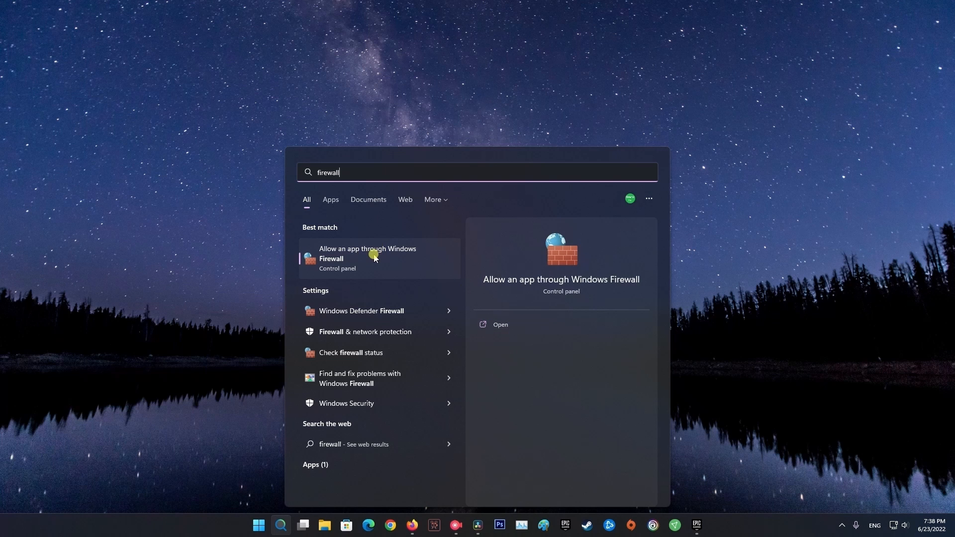
{"action": "left_click", "coordinate": [367, 254]}
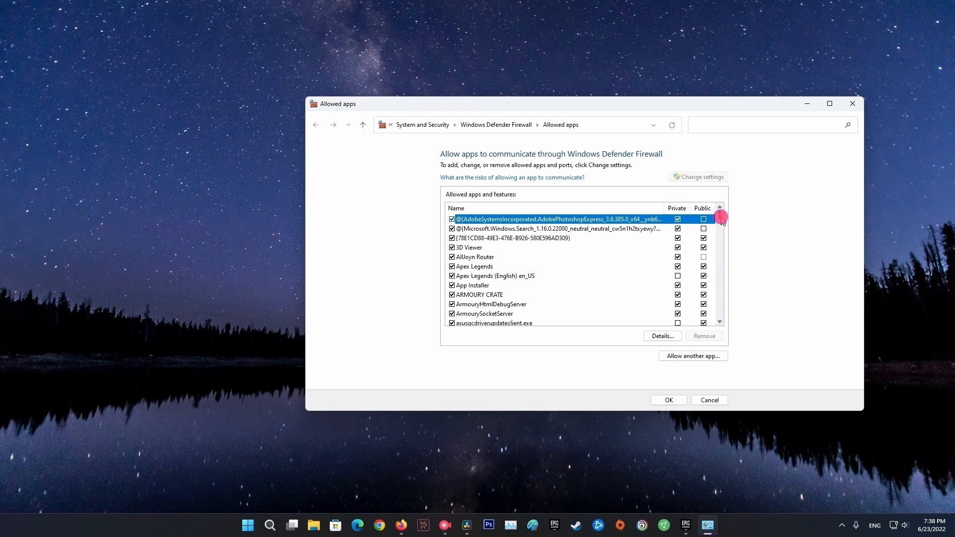
- Add D:\Game\FallGuys\FallGuys_client_game.exe to the firewall's allowed apps list
{"action": "scroll", "scroll_direction": "down", "scroll_amount": 3}
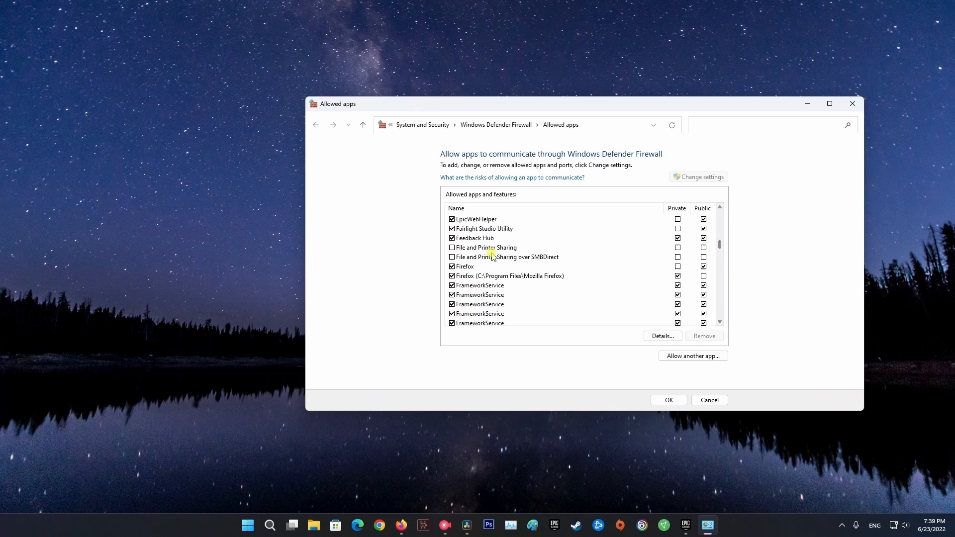
{"action": "scroll", "scroll_direction": "down", "scroll_amount": 3}
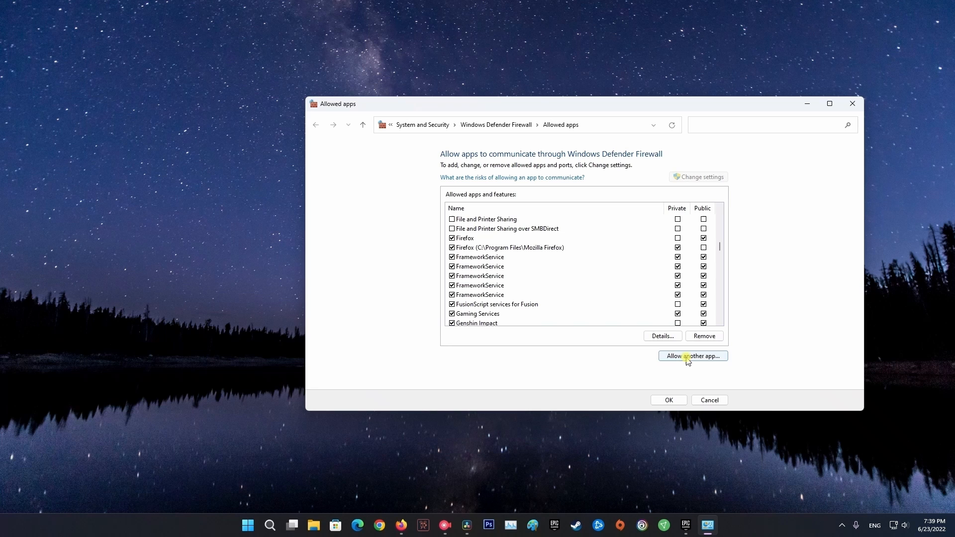
{"action": "left_click", "coordinate": [692, 356]}
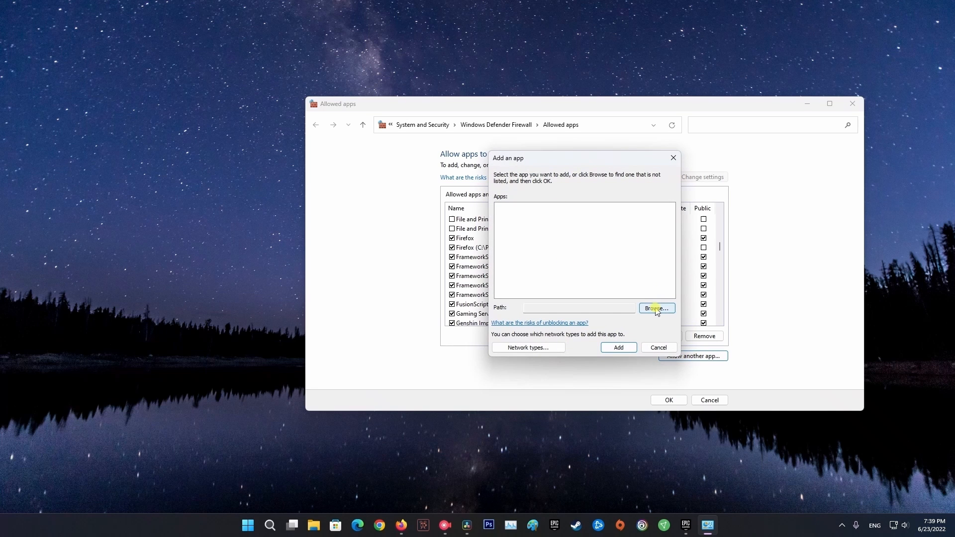
{"action": "left_click", "coordinate": [656, 308]}
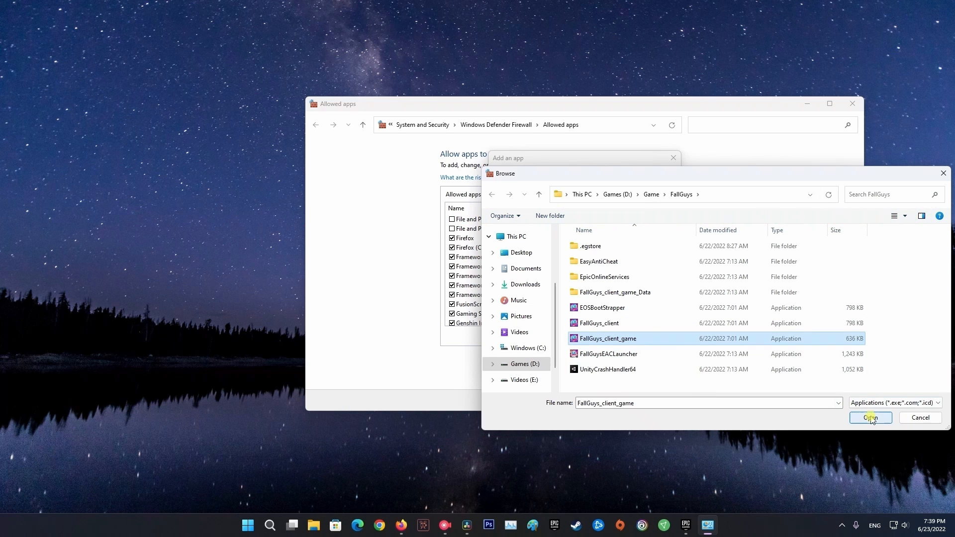
{"action": "left_click", "coordinate": [870, 418]}
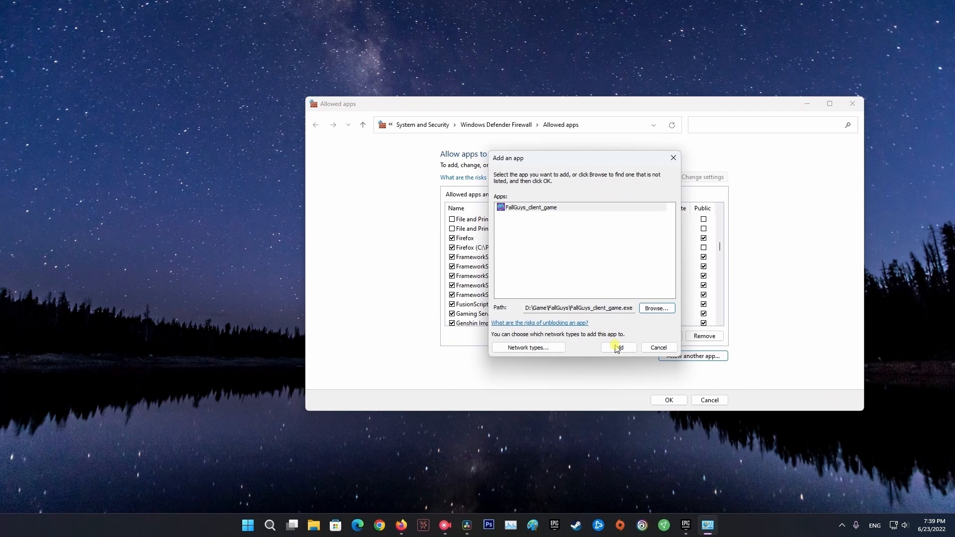
{"action": "left_click", "coordinate": [618, 347]}
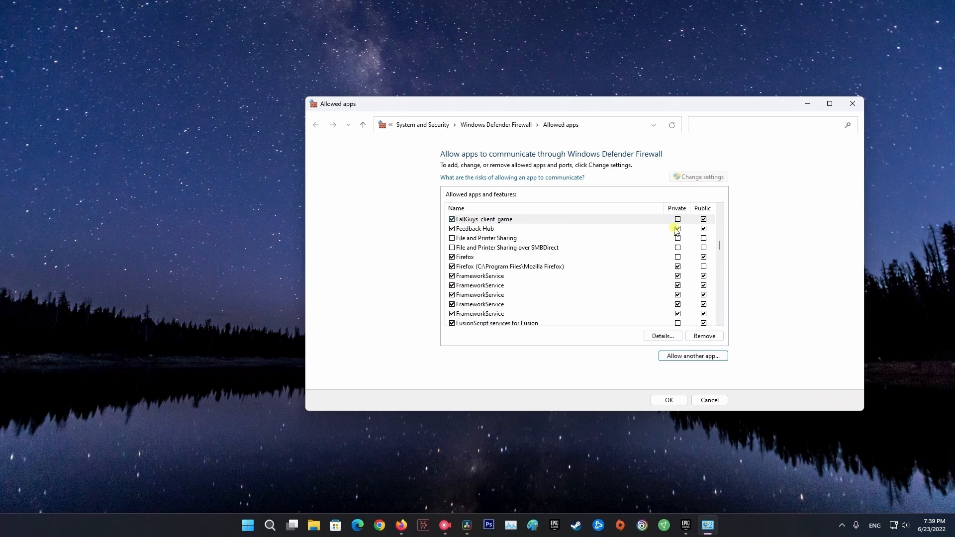
{"action": "left_click", "coordinate": [483, 219]}
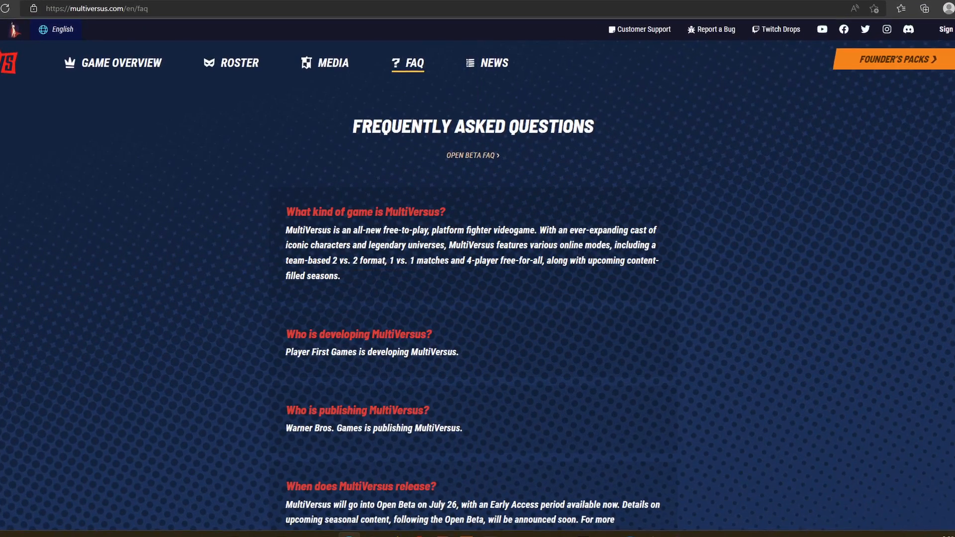
- Scroll through the MultiVersus FAQ answers about the game's developer and publisher
{"action": "scroll", "scroll_direction": "down", "scroll_amount": 3}
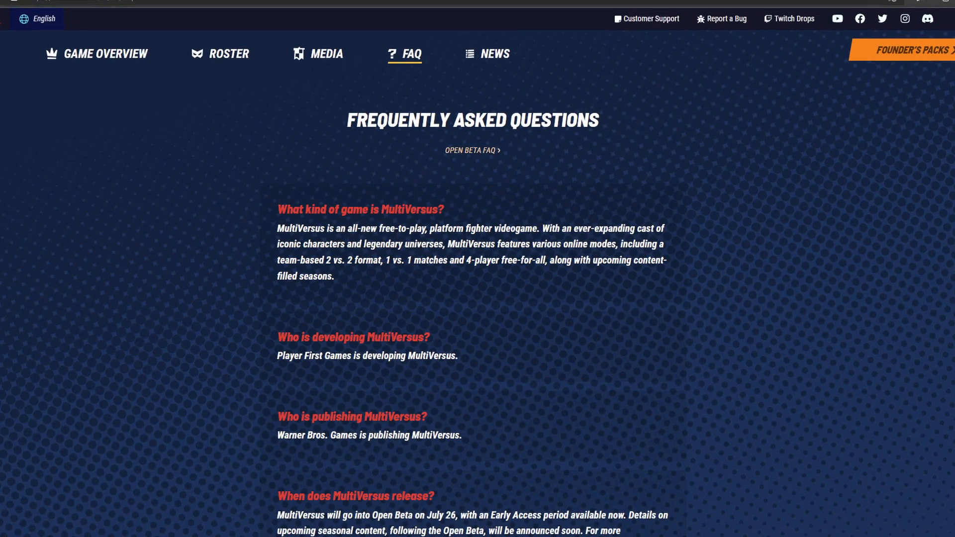